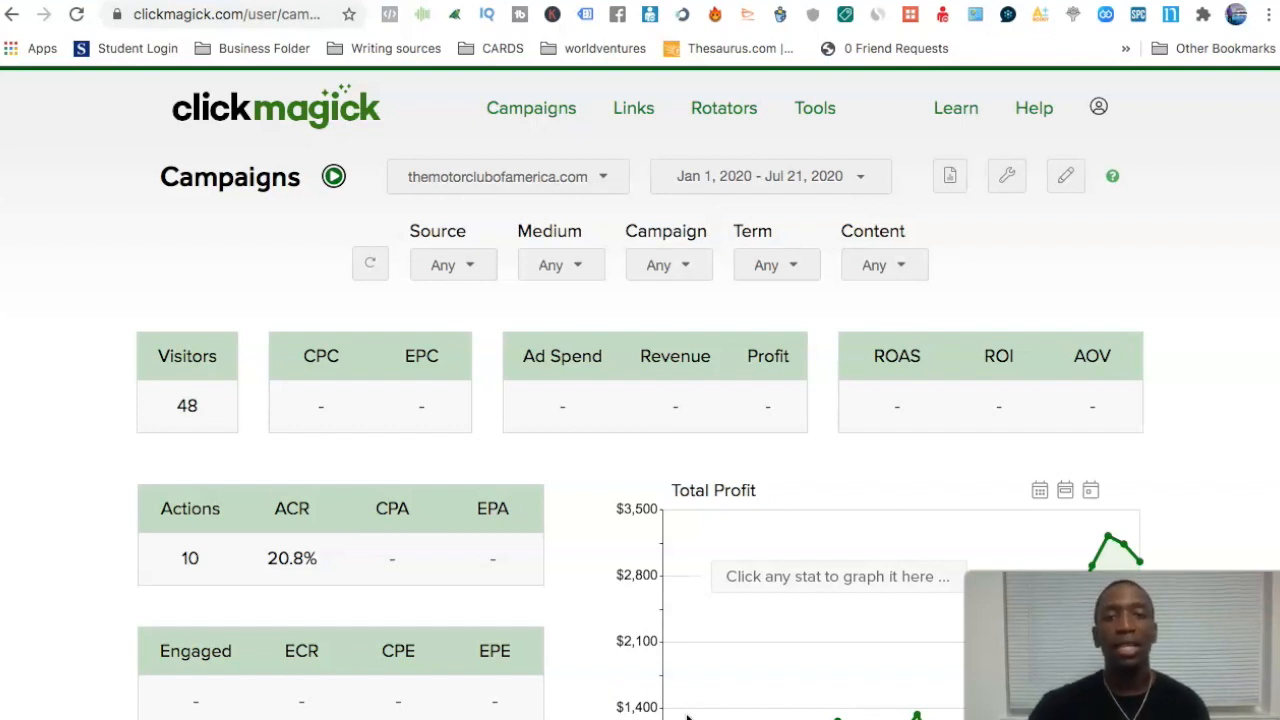
pyautogui.moveTo(968, 258)
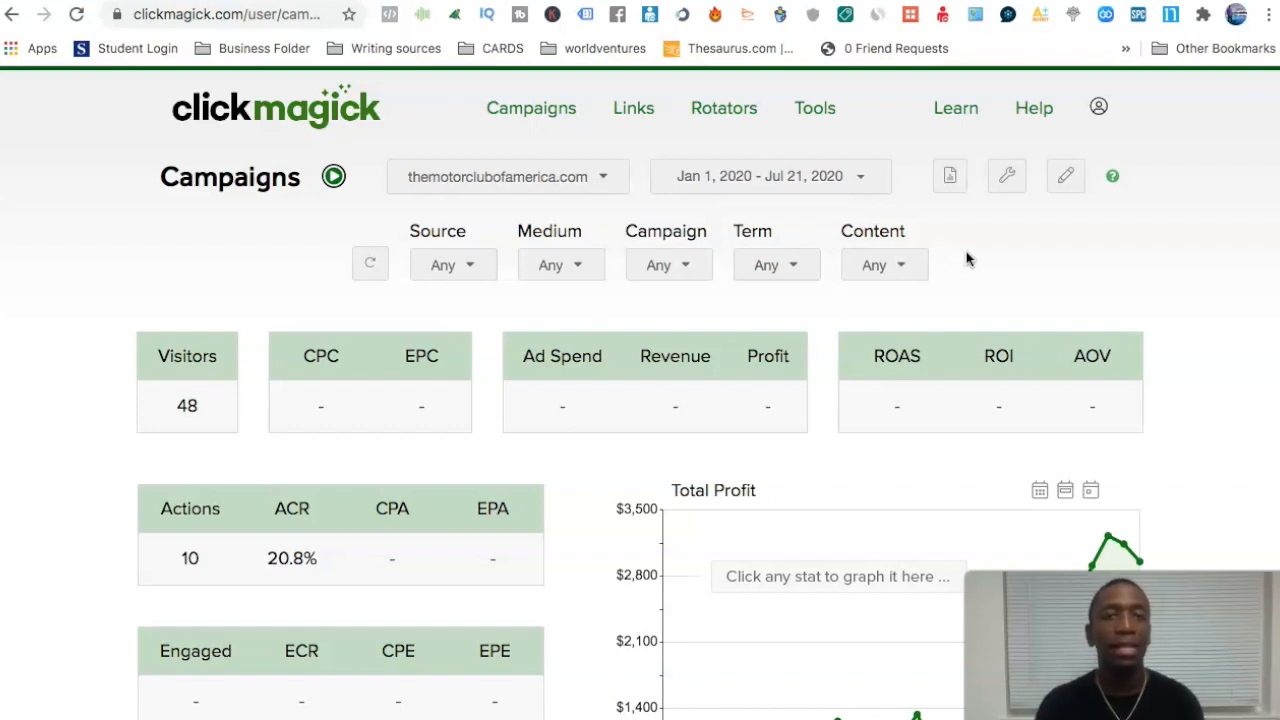
pyautogui.moveTo(1006, 172)
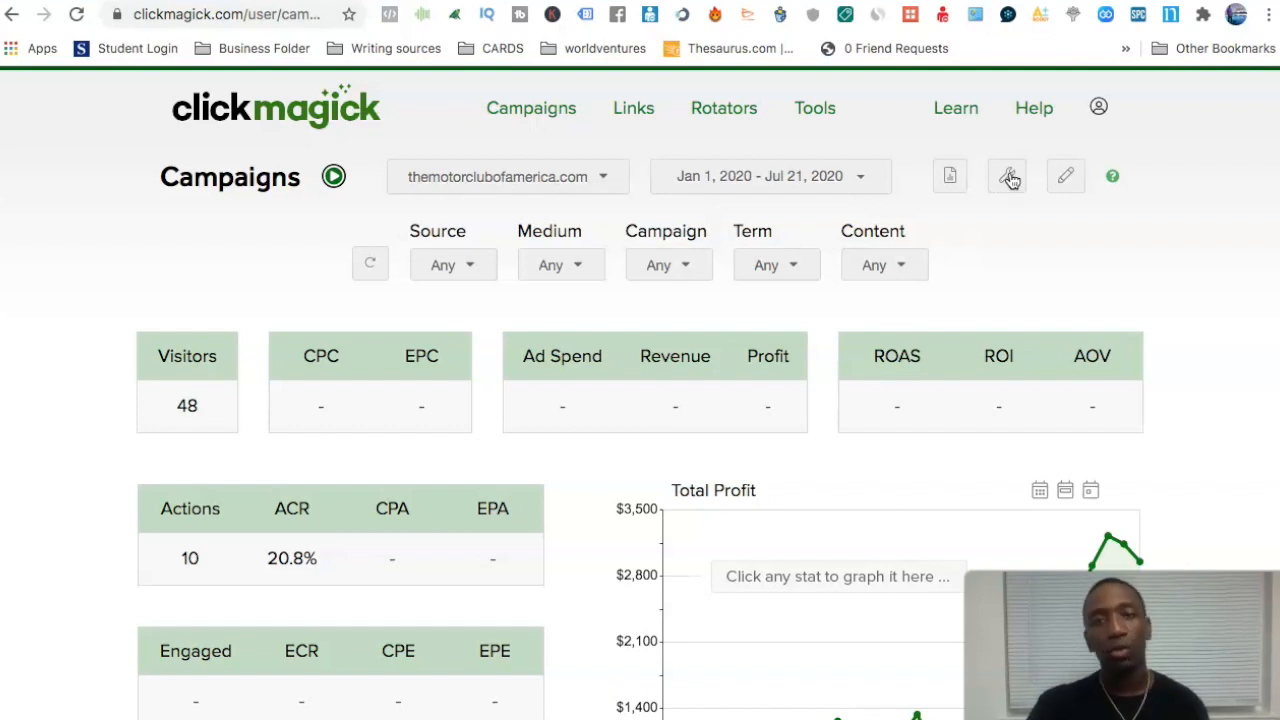
# Bring up the campaign tools menu with Website Code and URL Builder options.
pyautogui.click(1008, 176)
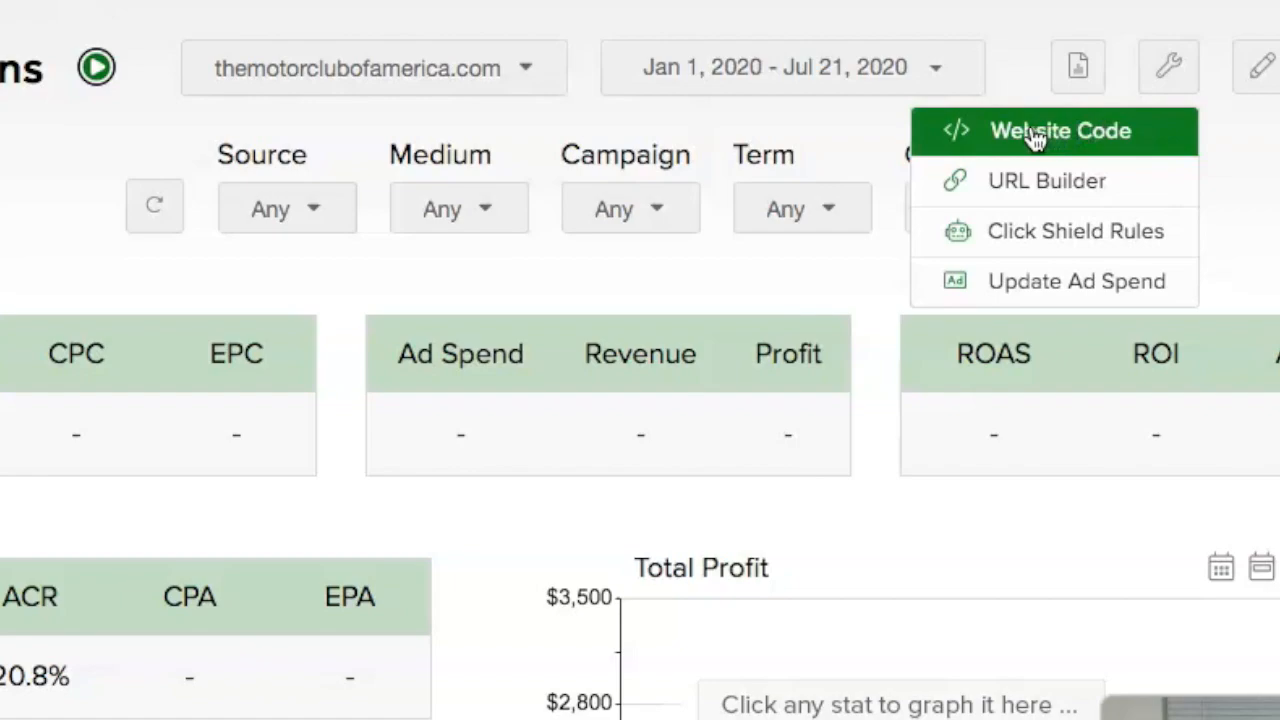
# Show the campaign Website Code and copy the Click Tracking Code script to the clipboard.
pyautogui.click(1060, 130)
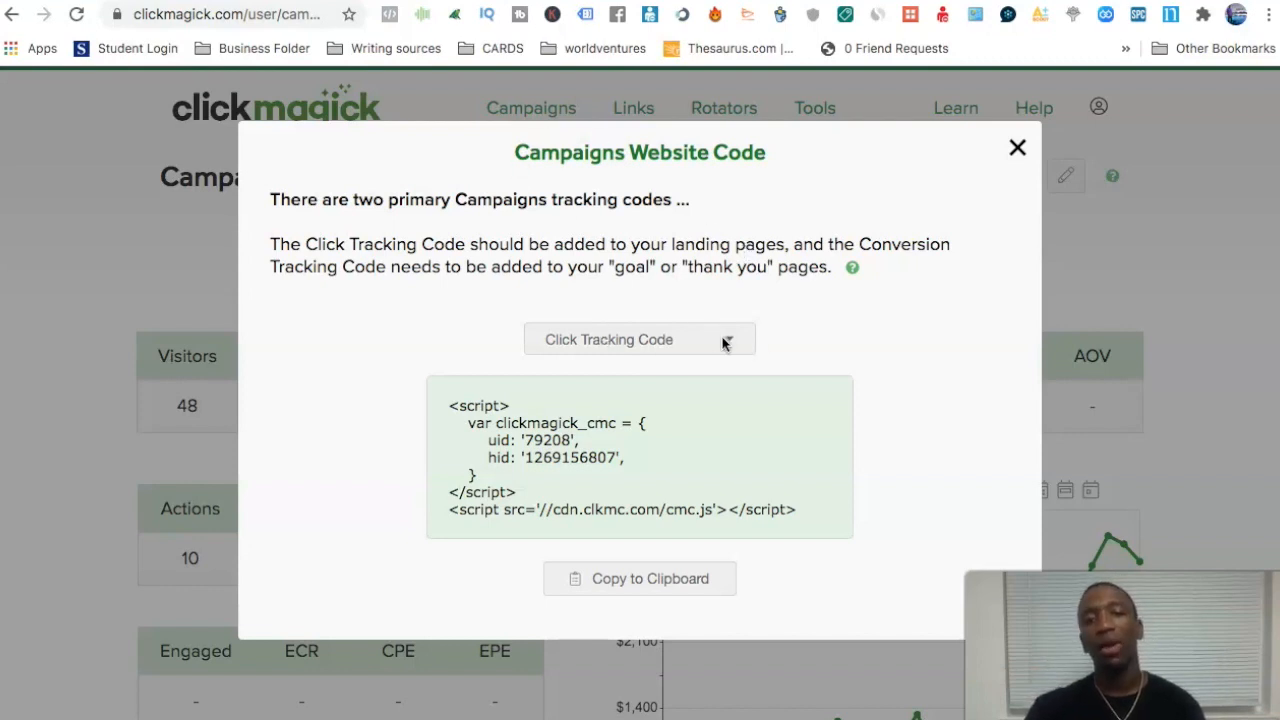
pyautogui.moveTo(650, 350)
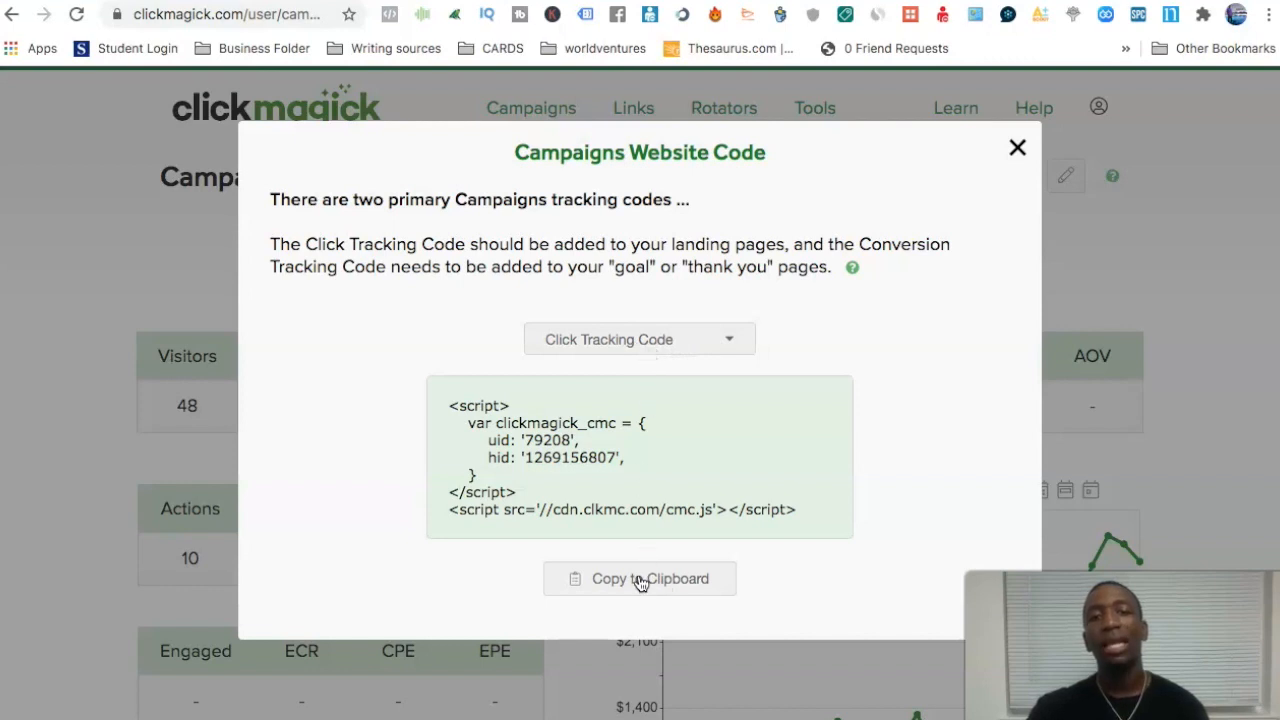
pyautogui.click(640, 578)
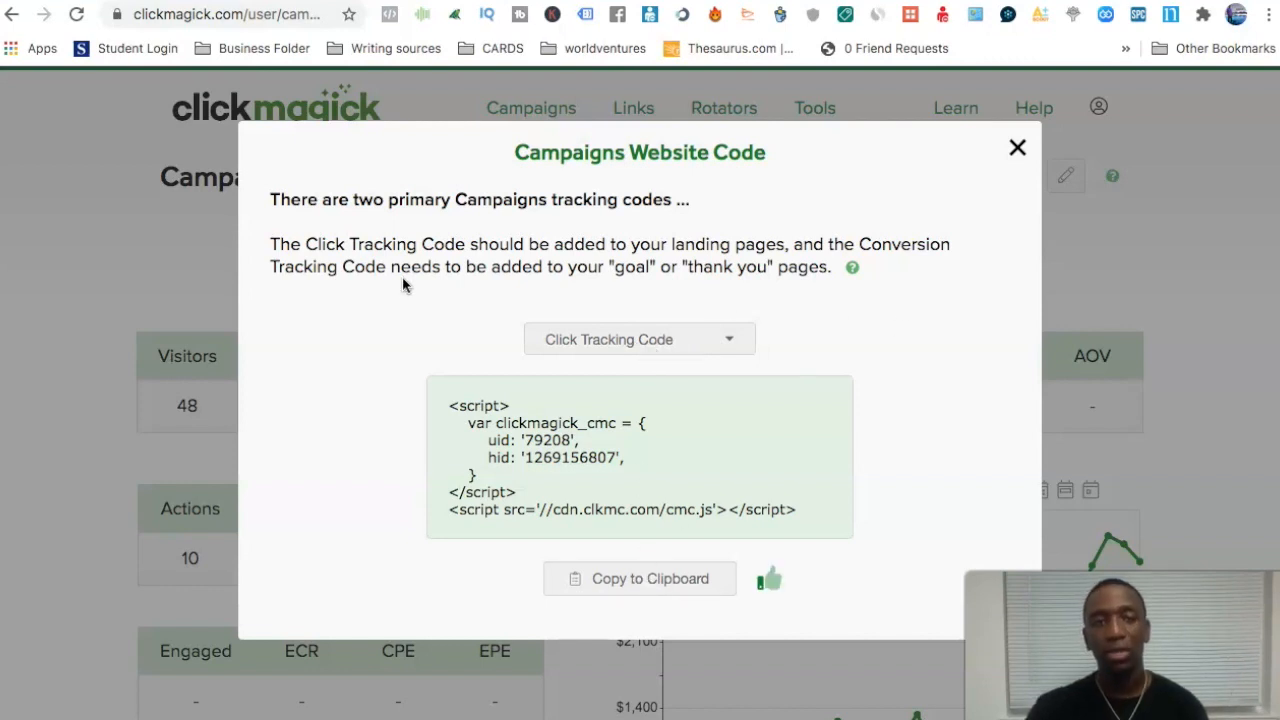
pyautogui.moveTo(612, 244)
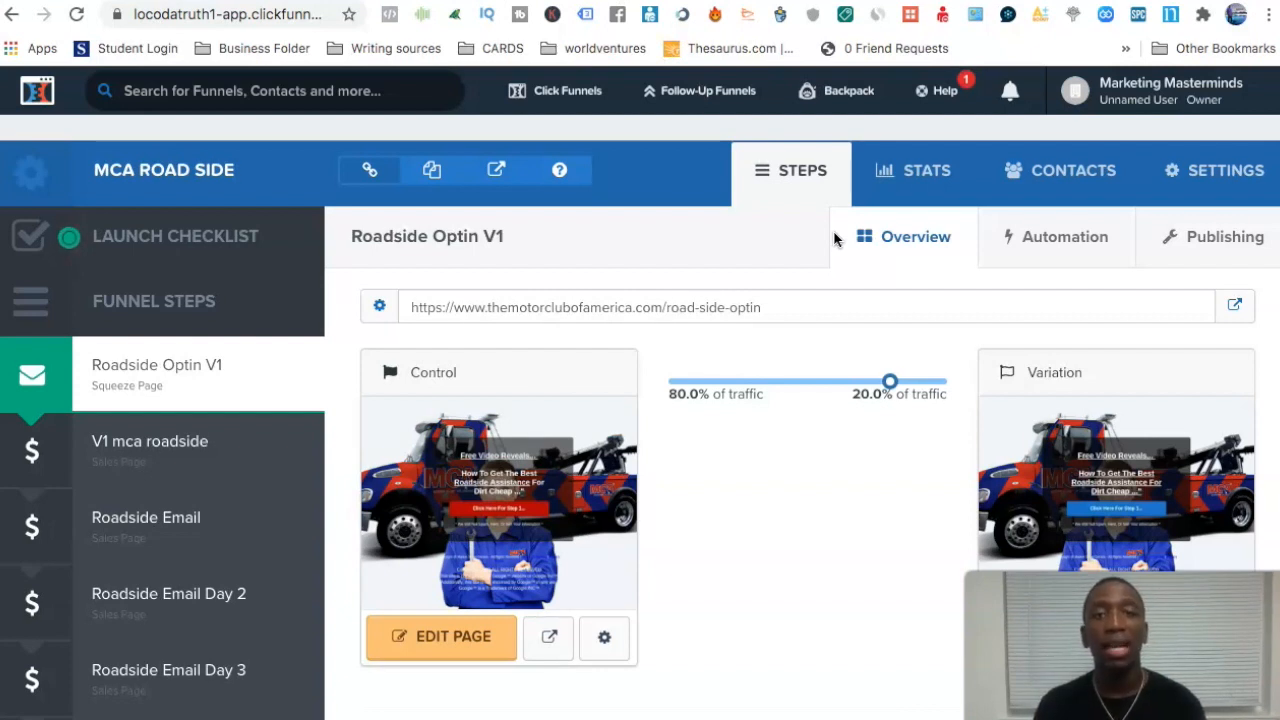
pyautogui.moveTo(180, 368)
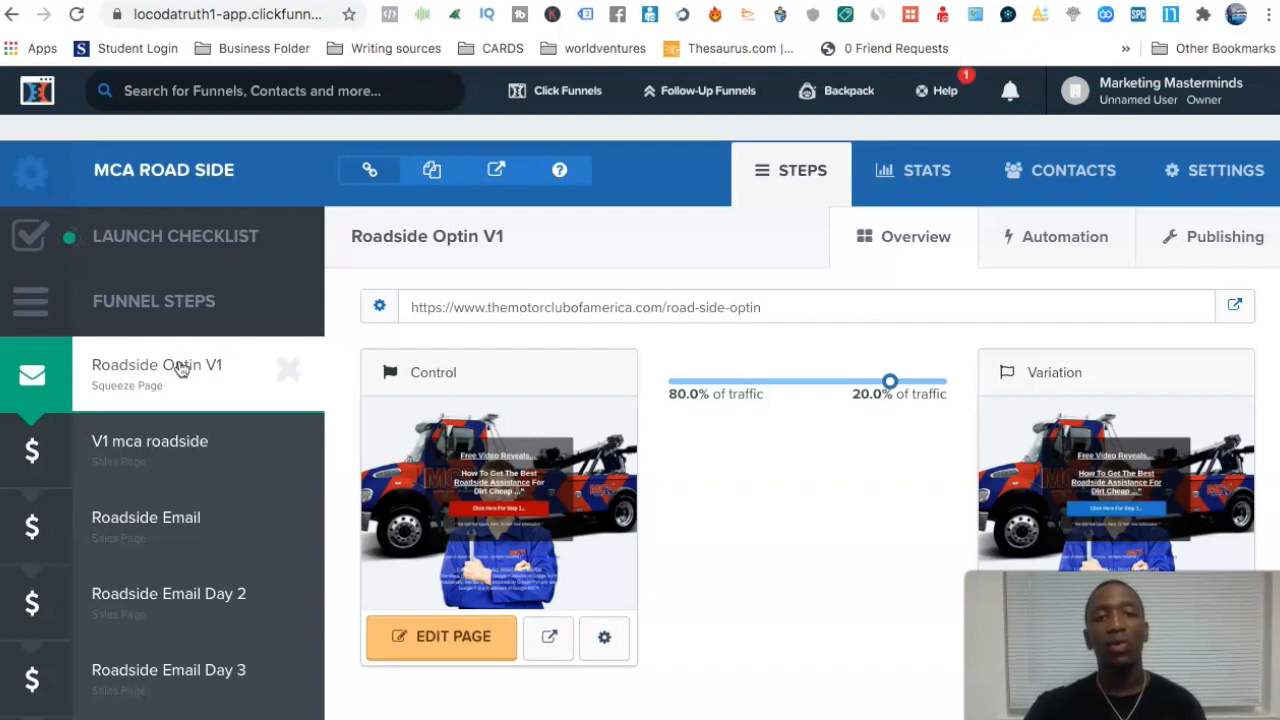
pyautogui.moveTo(186, 374)
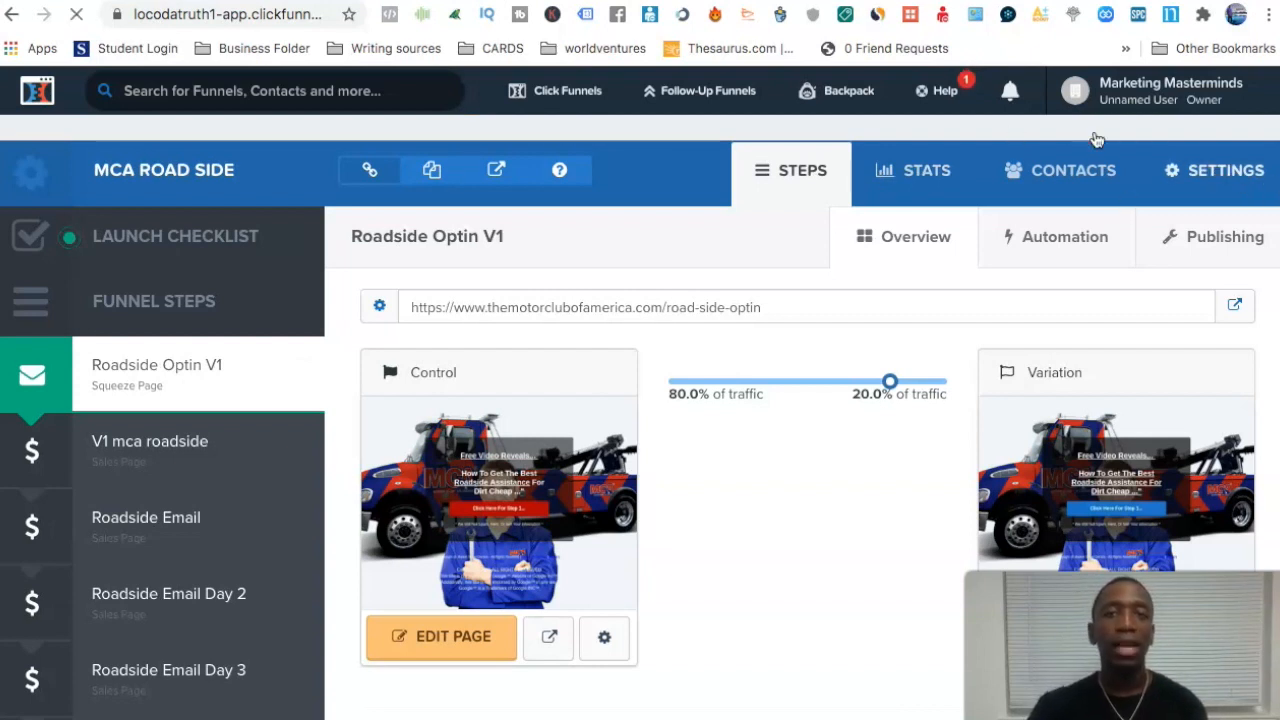
# Reach the MCA Road Side funnel's Head Tracking Code and add the ClickMagick click script below the Facebook pixel.
pyautogui.click(1224, 170)
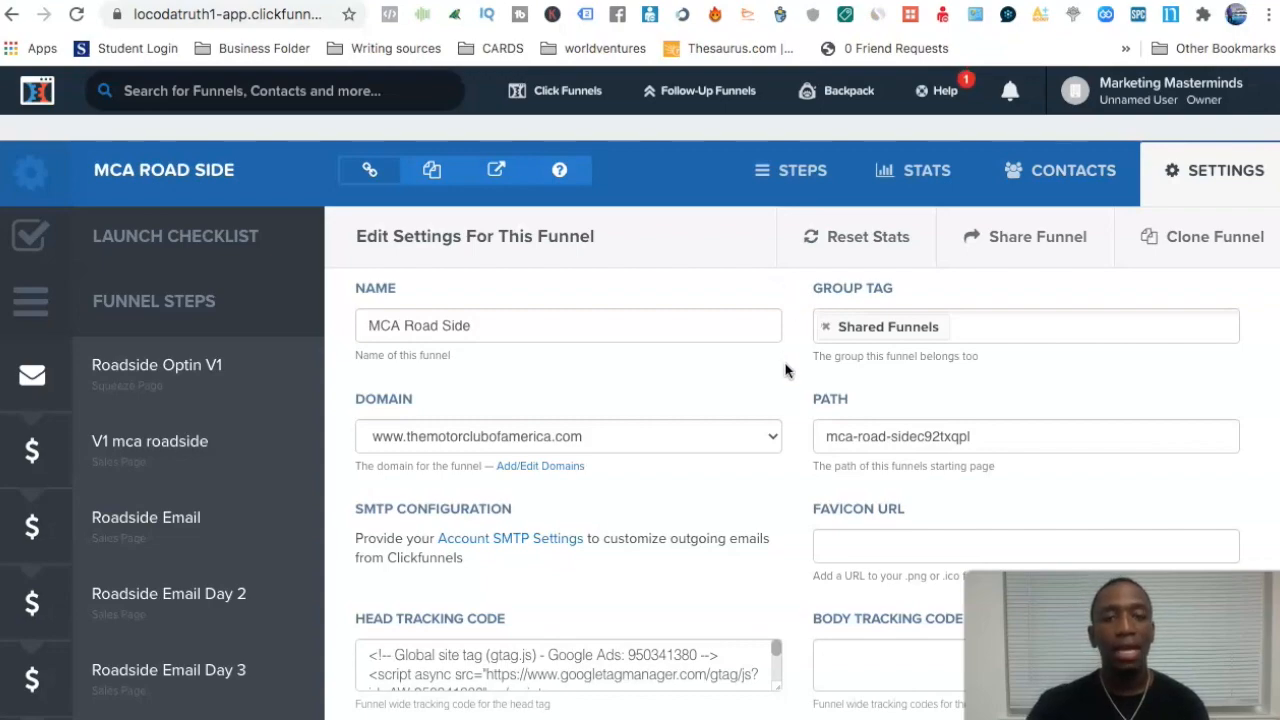
pyautogui.scroll(-3)
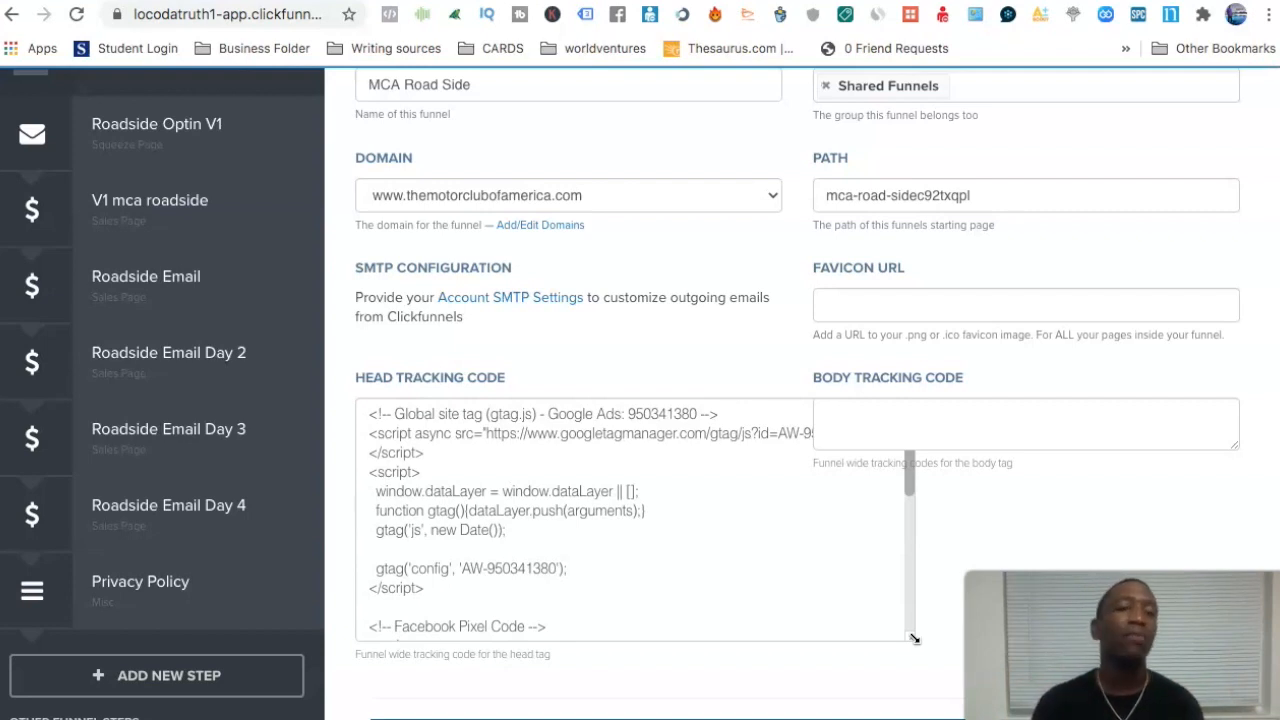
pyautogui.scroll(-3)
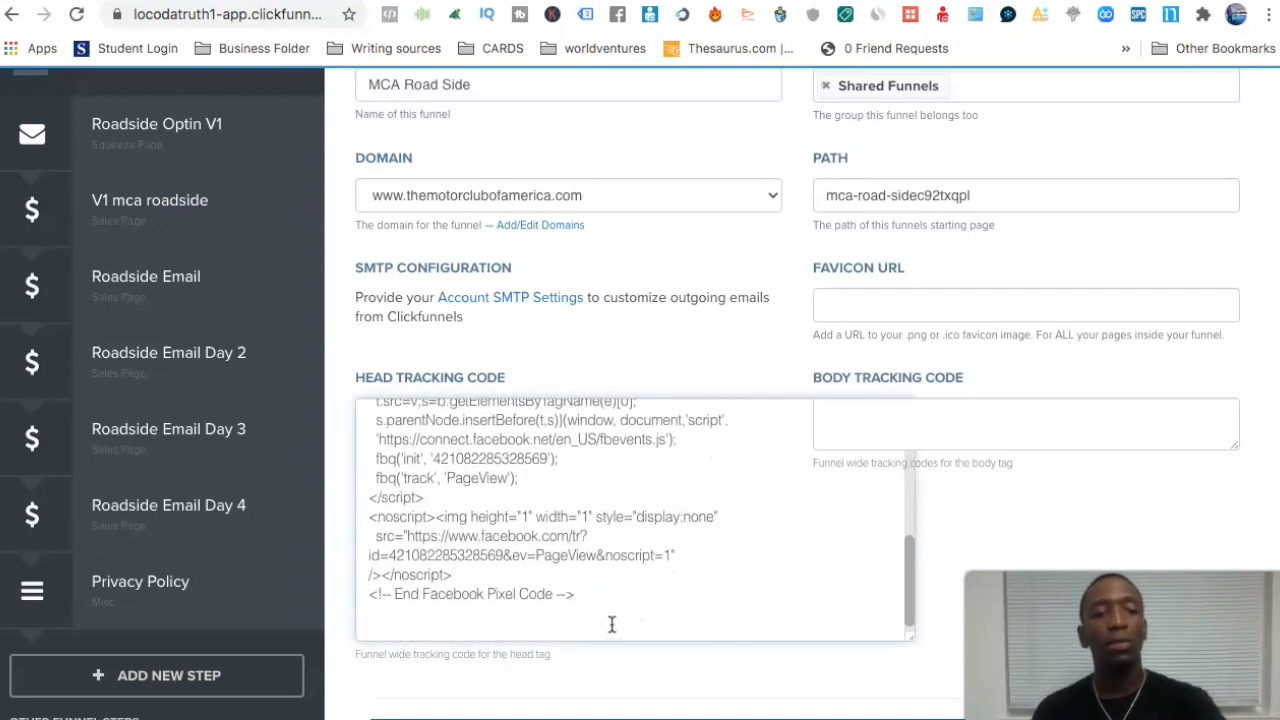
pyautogui.scroll(-3)
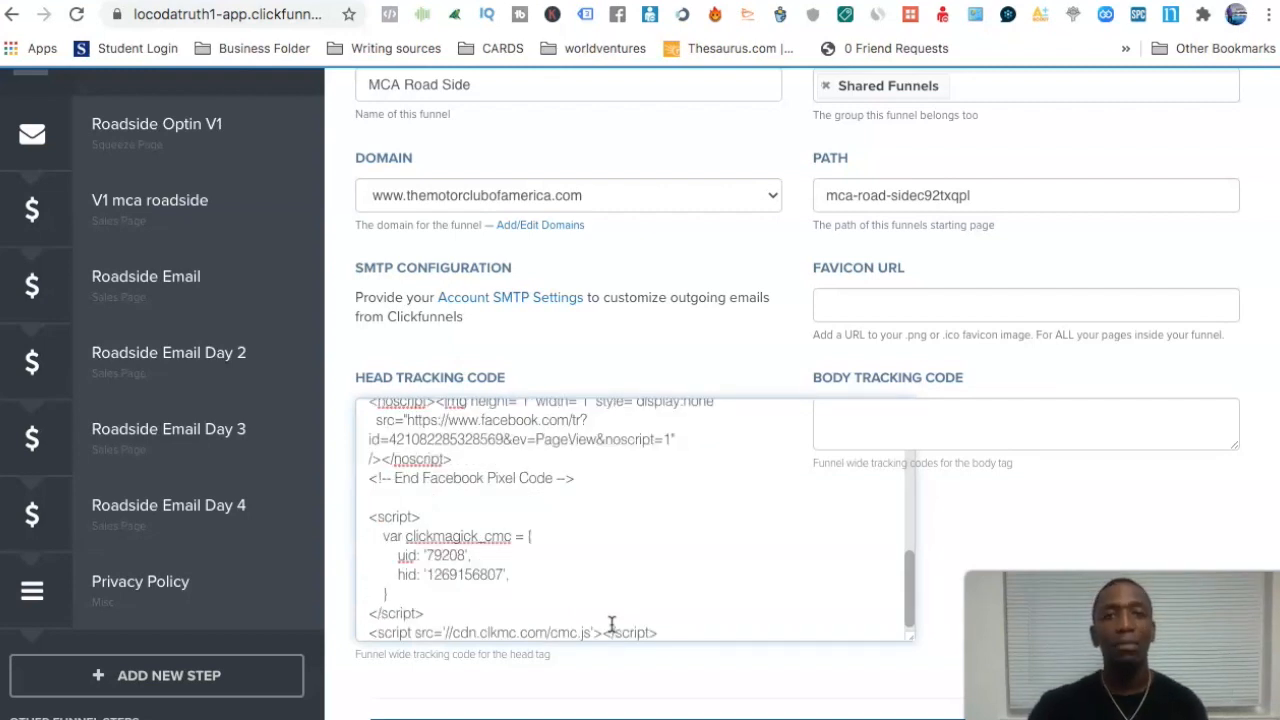
pyautogui.moveTo(716, 576)
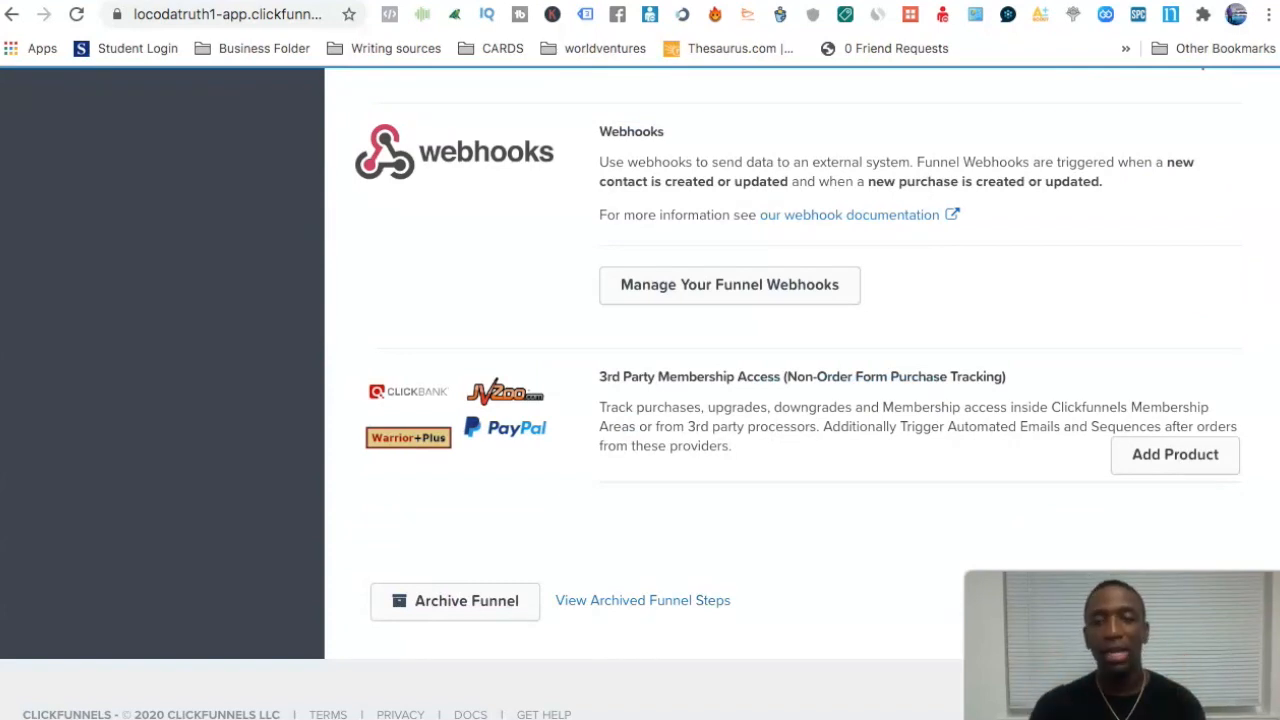
pyautogui.moveTo(984, 300)
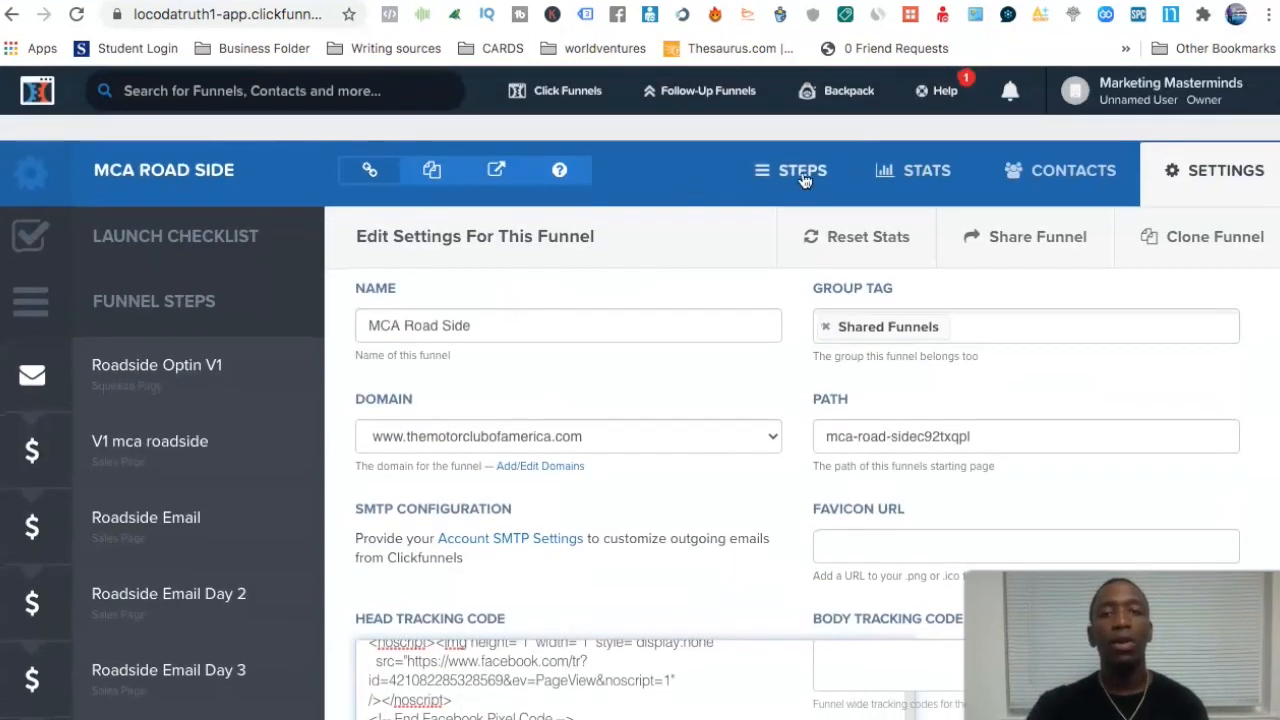
# Return to the funnel Steps, then to ClickMagick's Website Code window.
pyautogui.click(800, 170)
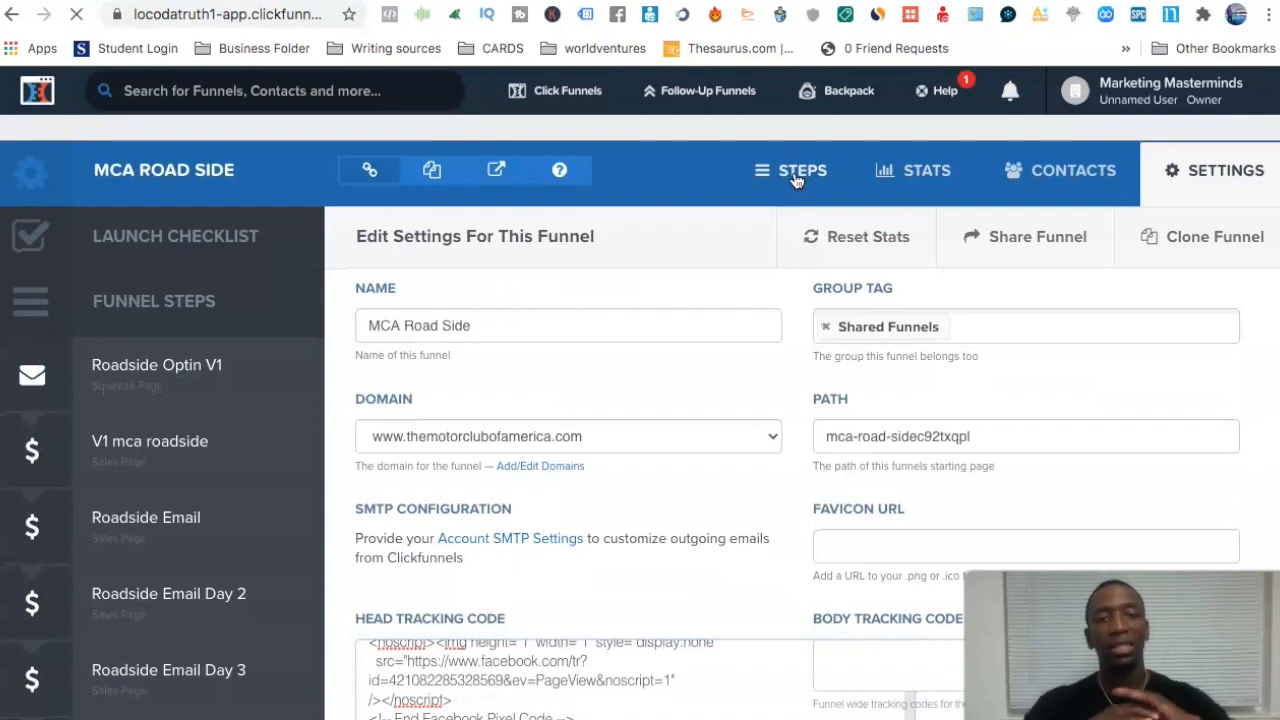
pyautogui.click(800, 170)
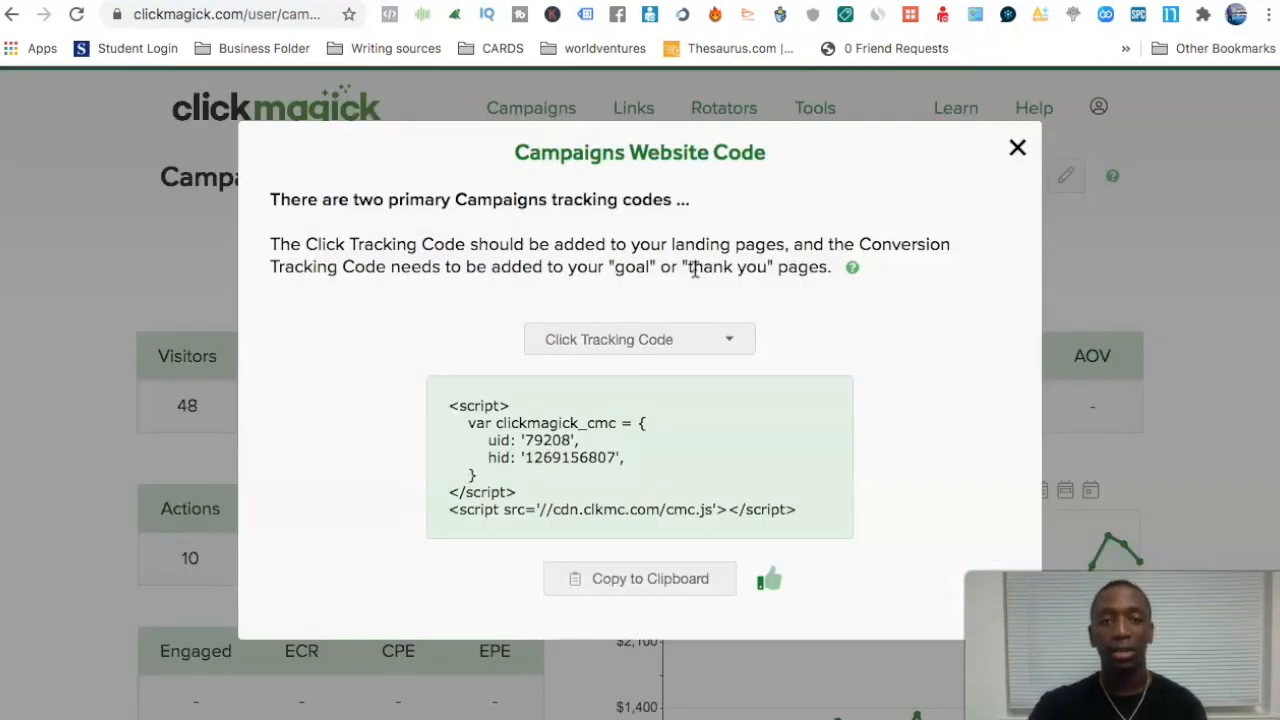
# Switch to the Conversion Tracking Code, keep Goal Type Action, and enter ref webby.
pyautogui.click(638, 340)
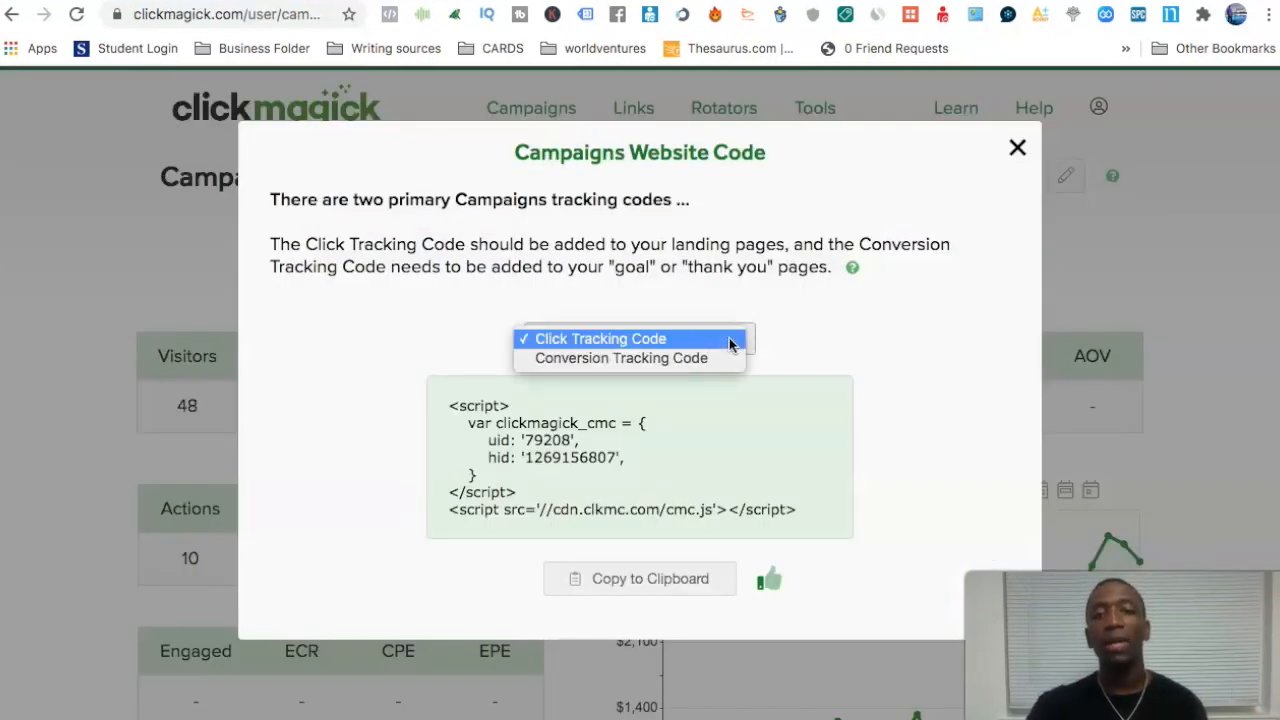
pyautogui.click(620, 358)
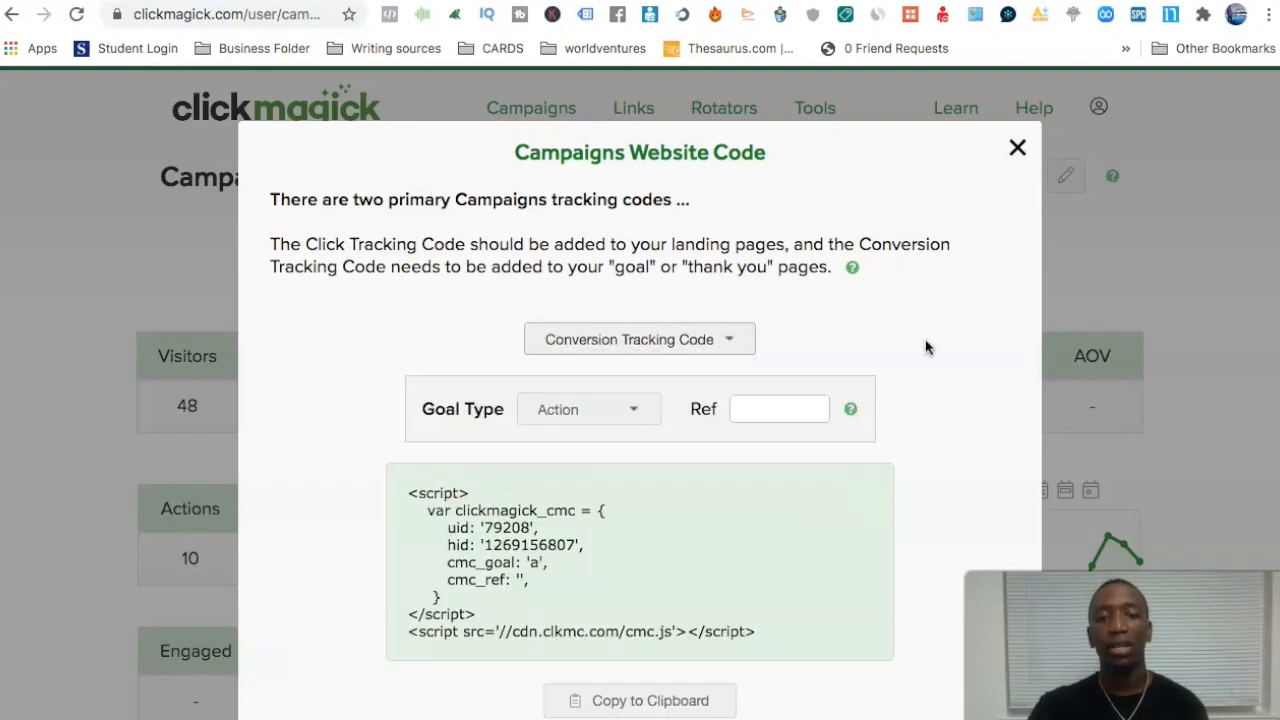
pyautogui.moveTo(538, 420)
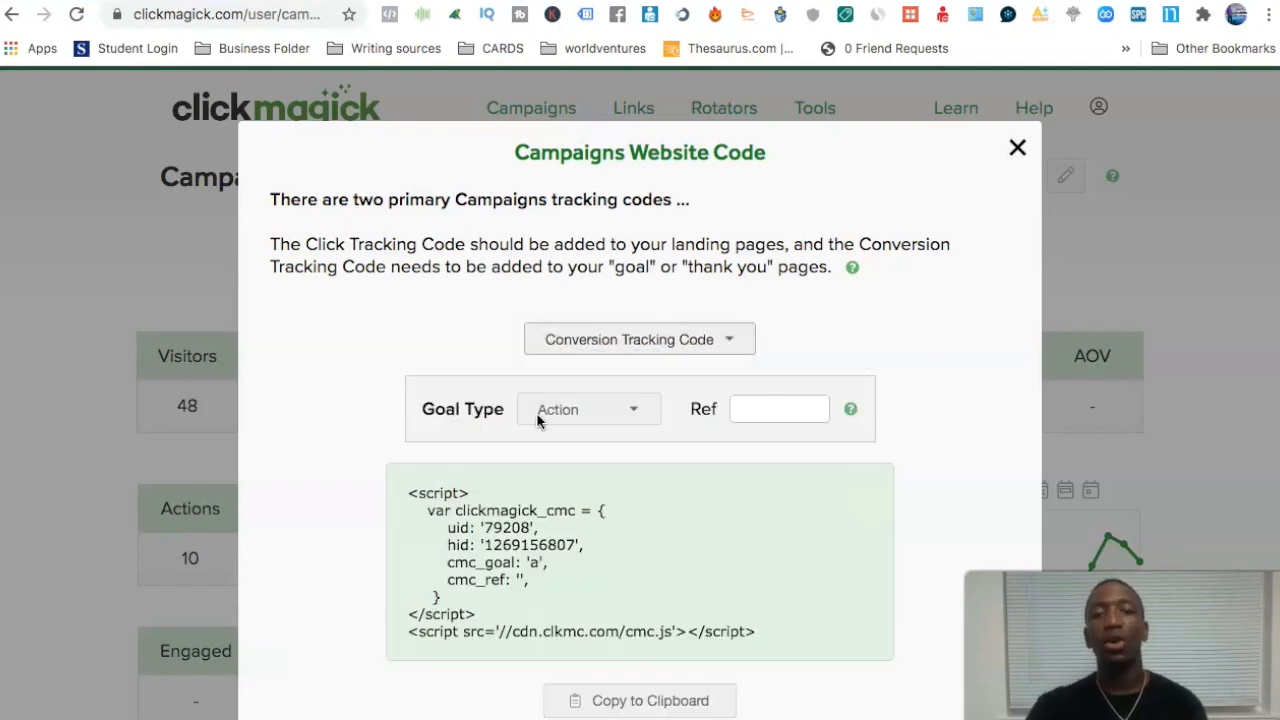
pyautogui.moveTo(620, 414)
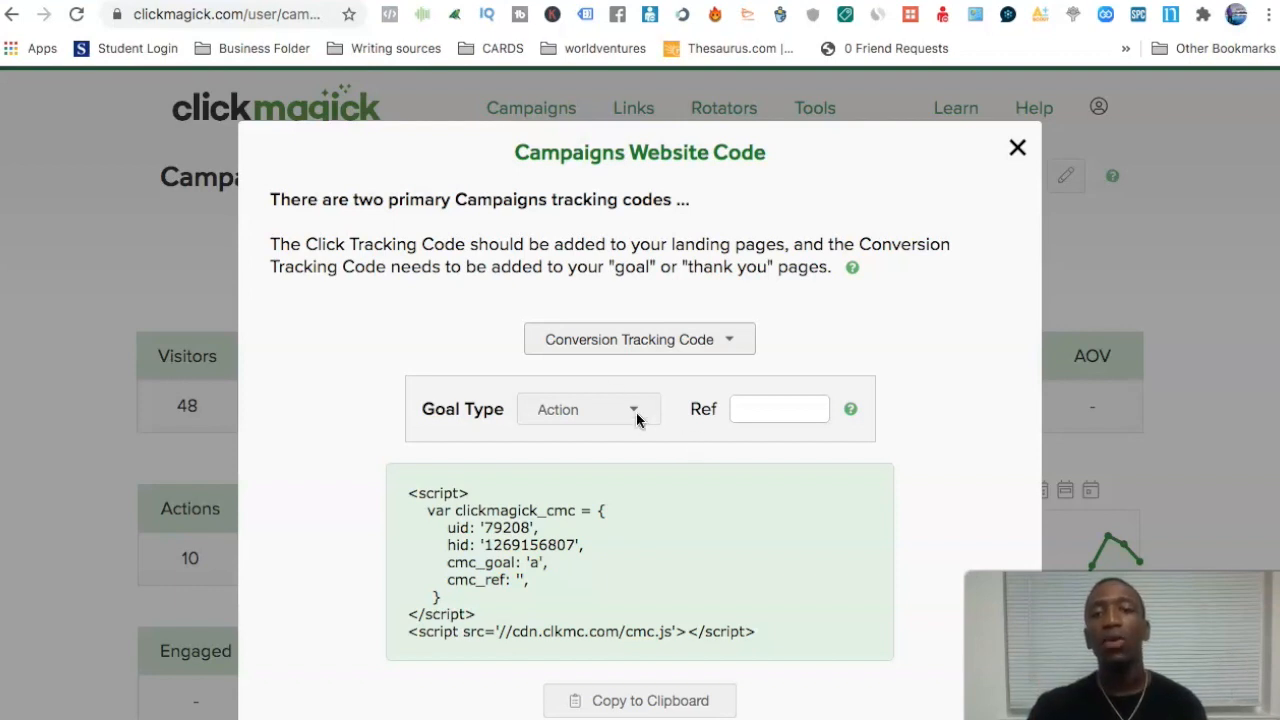
pyautogui.click(778, 408)
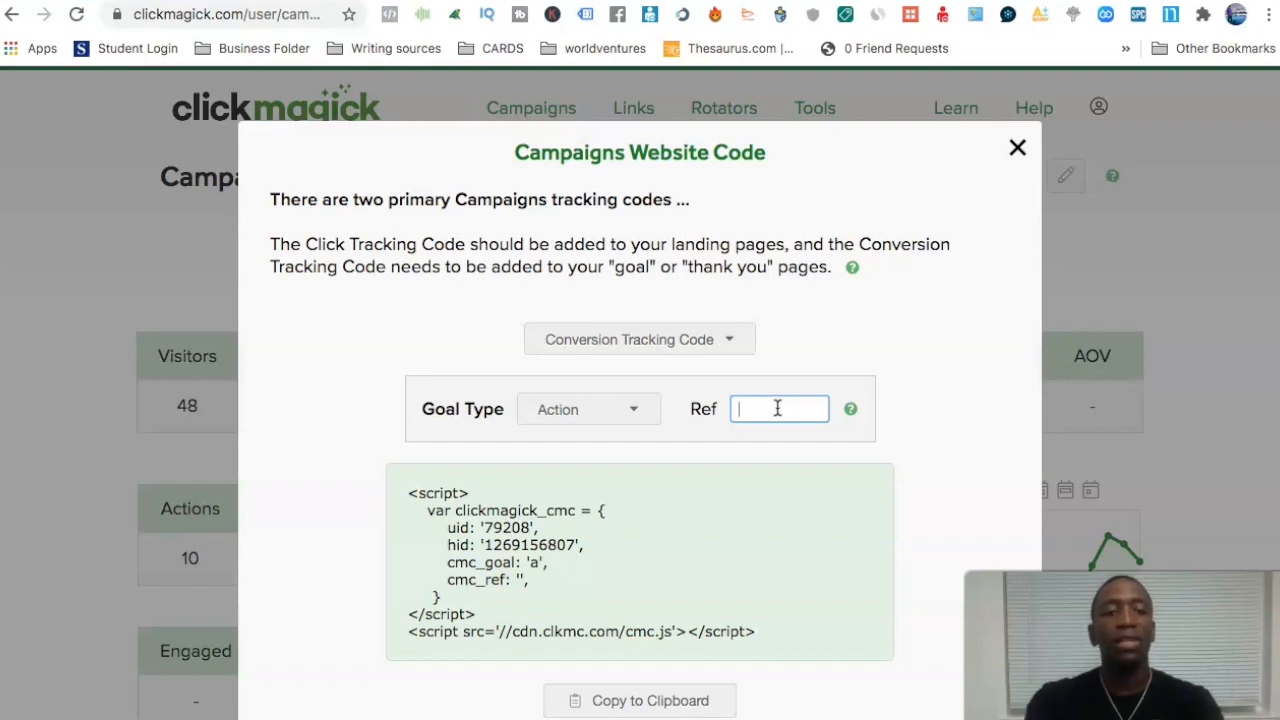
pyautogui.write('webby')
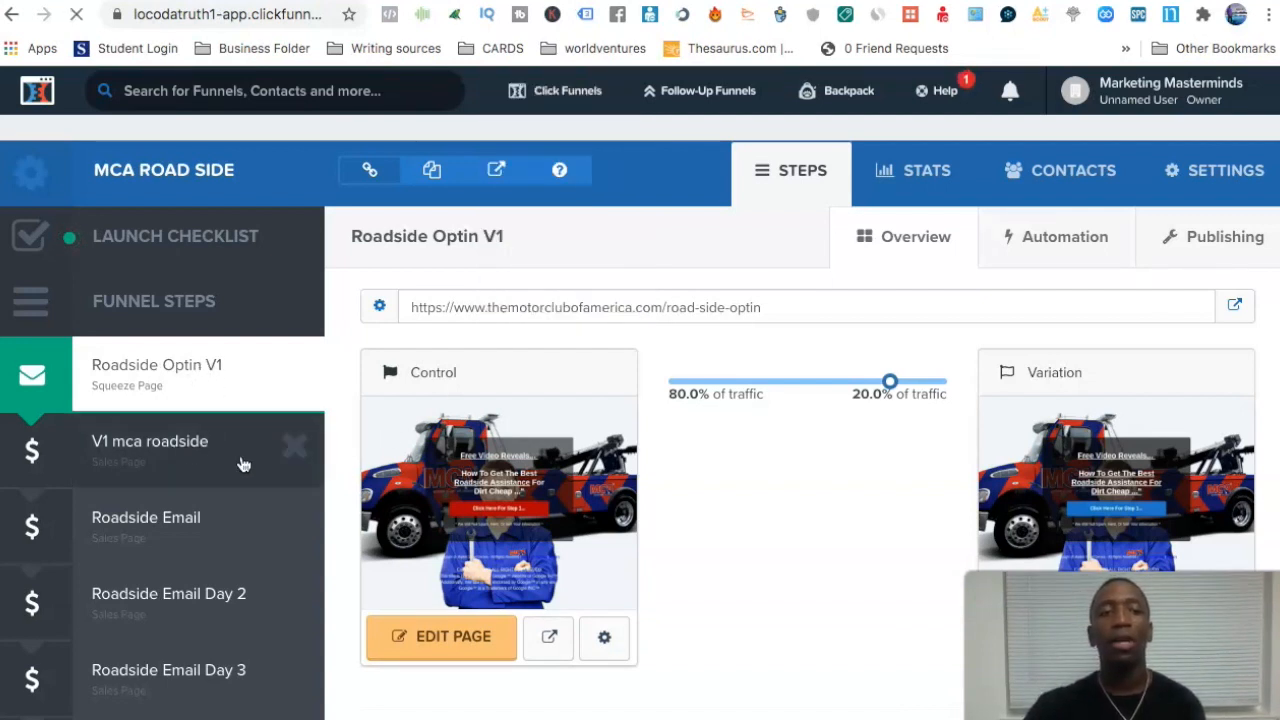
pyautogui.moveTo(268, 476)
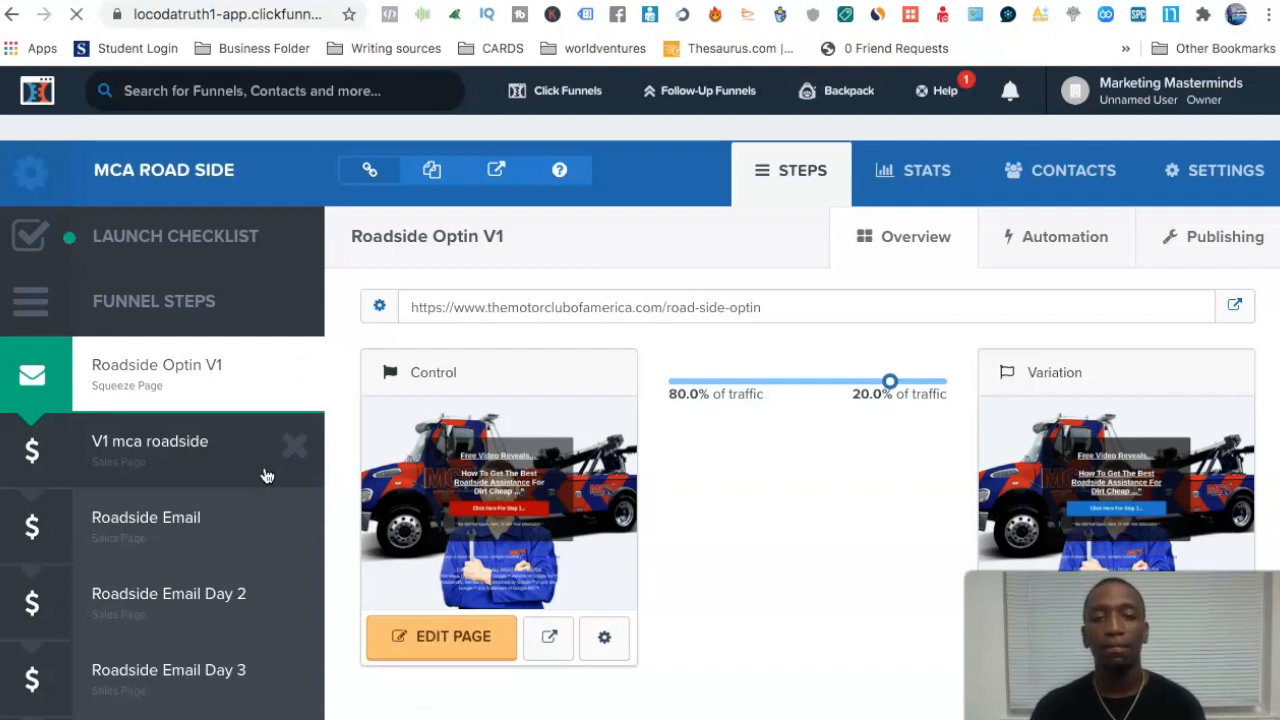
# Edit the V1 mca roadside sales page and bring up its Settings menu.
pyautogui.click(150, 442)
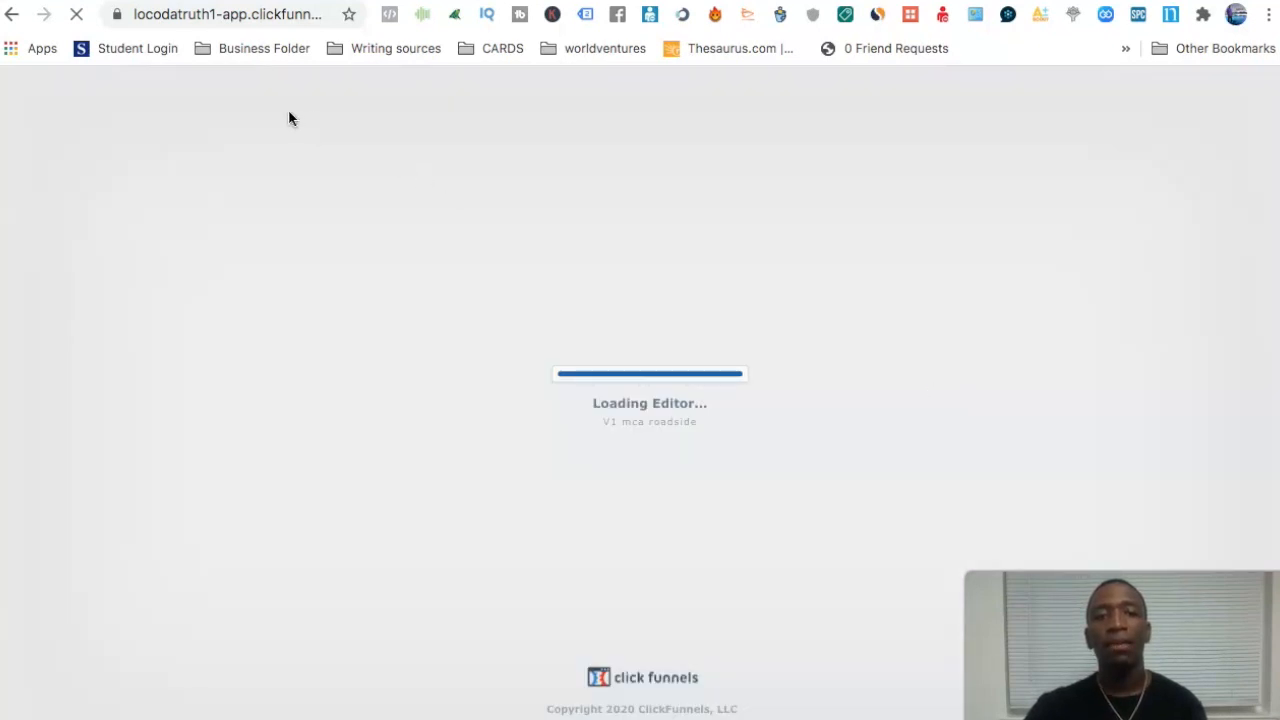
pyautogui.moveTo(258, 92)
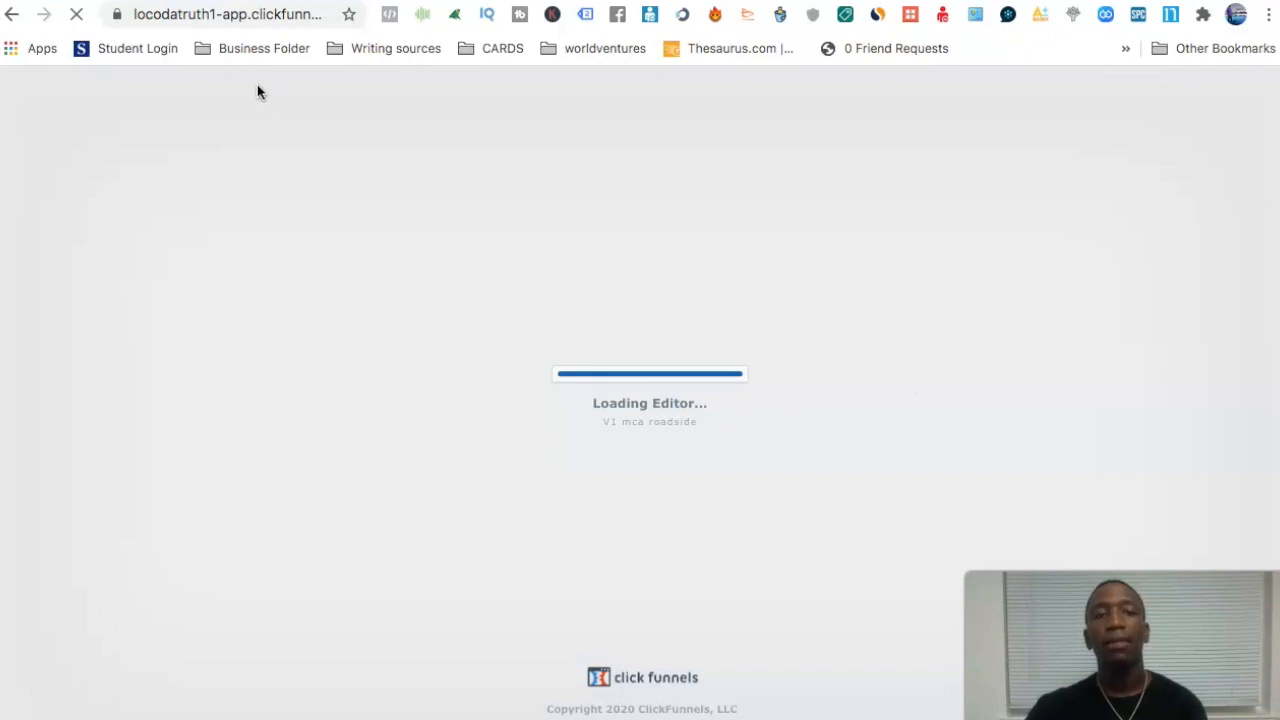
pyautogui.click(312, 96)
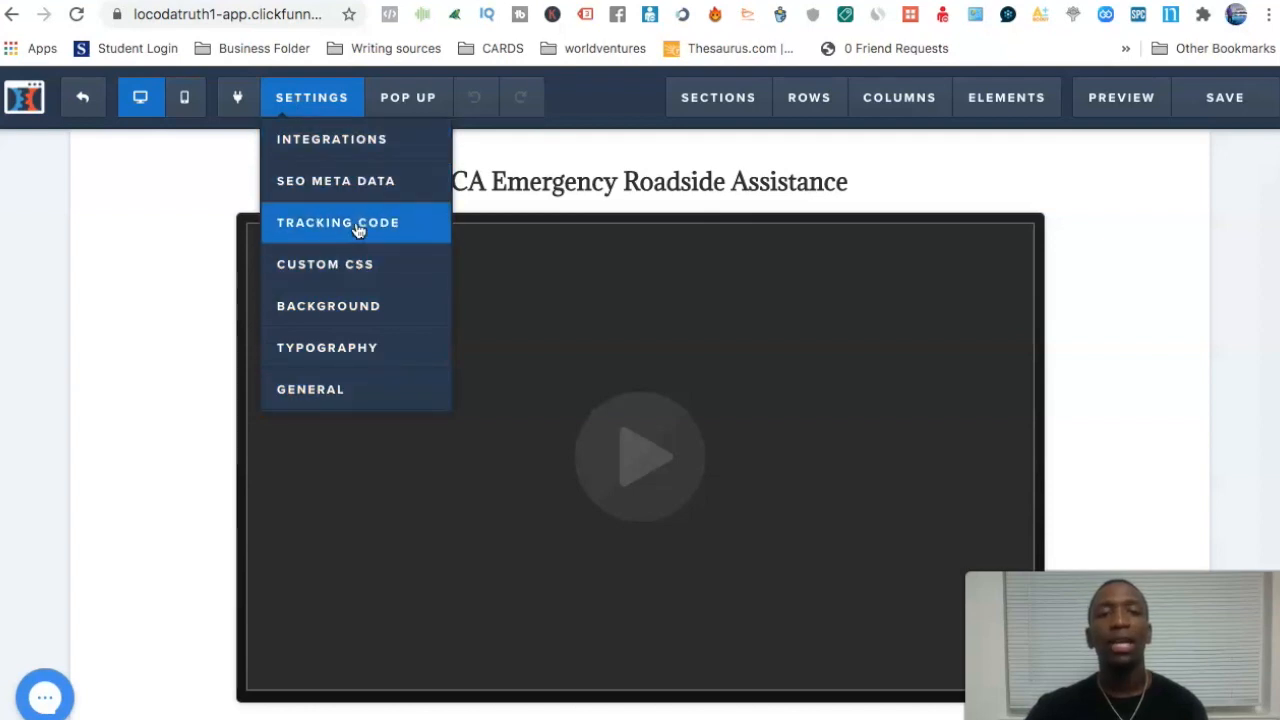
# Review the V1 page's Header Code holding the ClickMagick conversion script, then exit the editor.
pyautogui.click(336, 222)
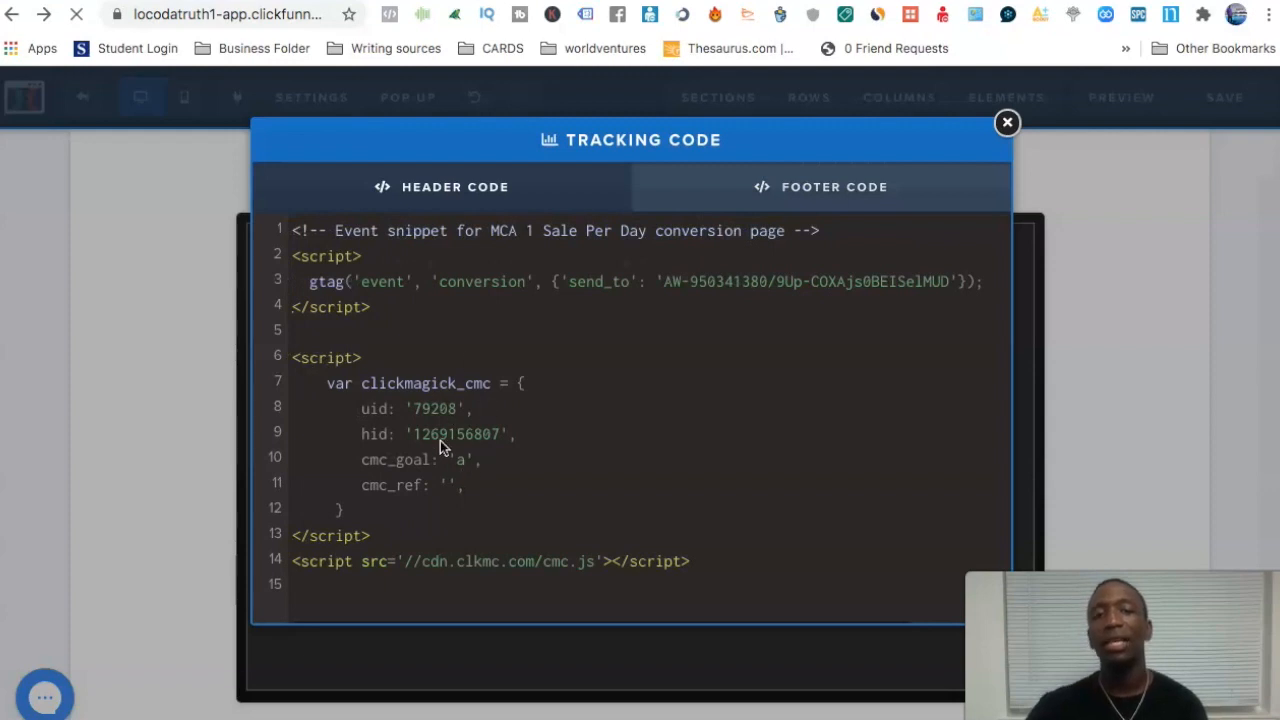
pyautogui.click(1008, 122)
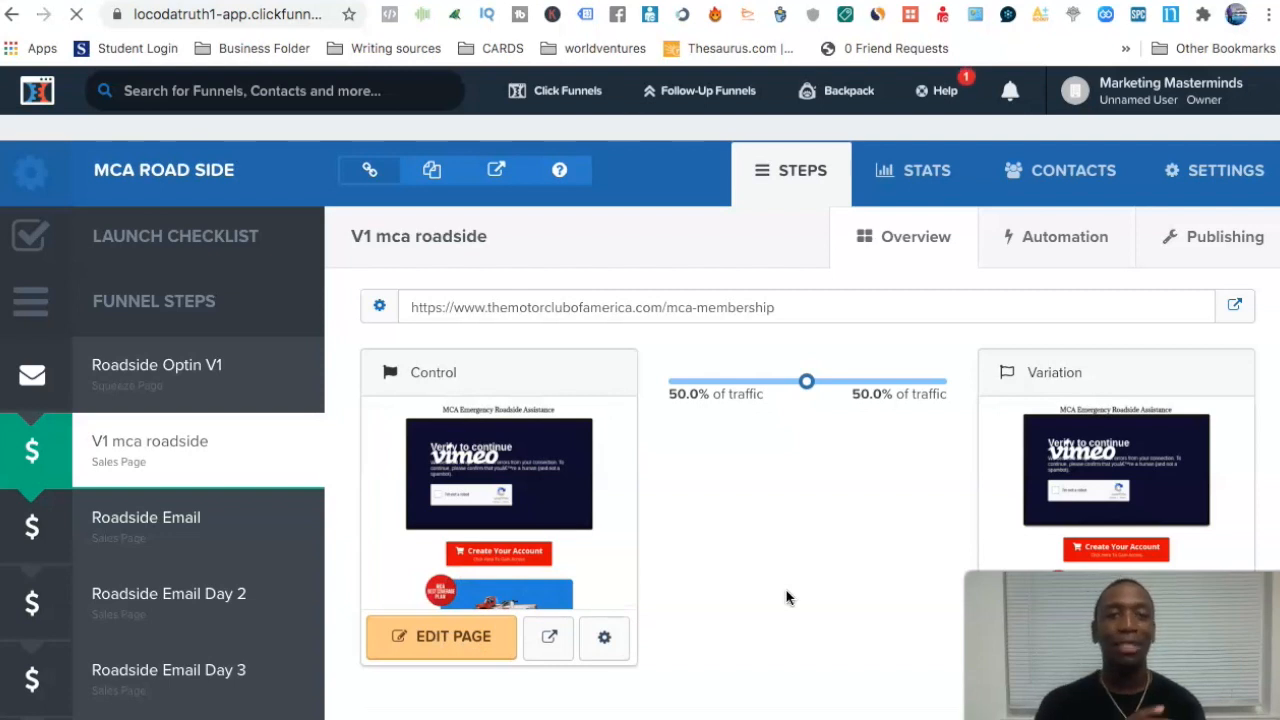
pyautogui.click(440, 636)
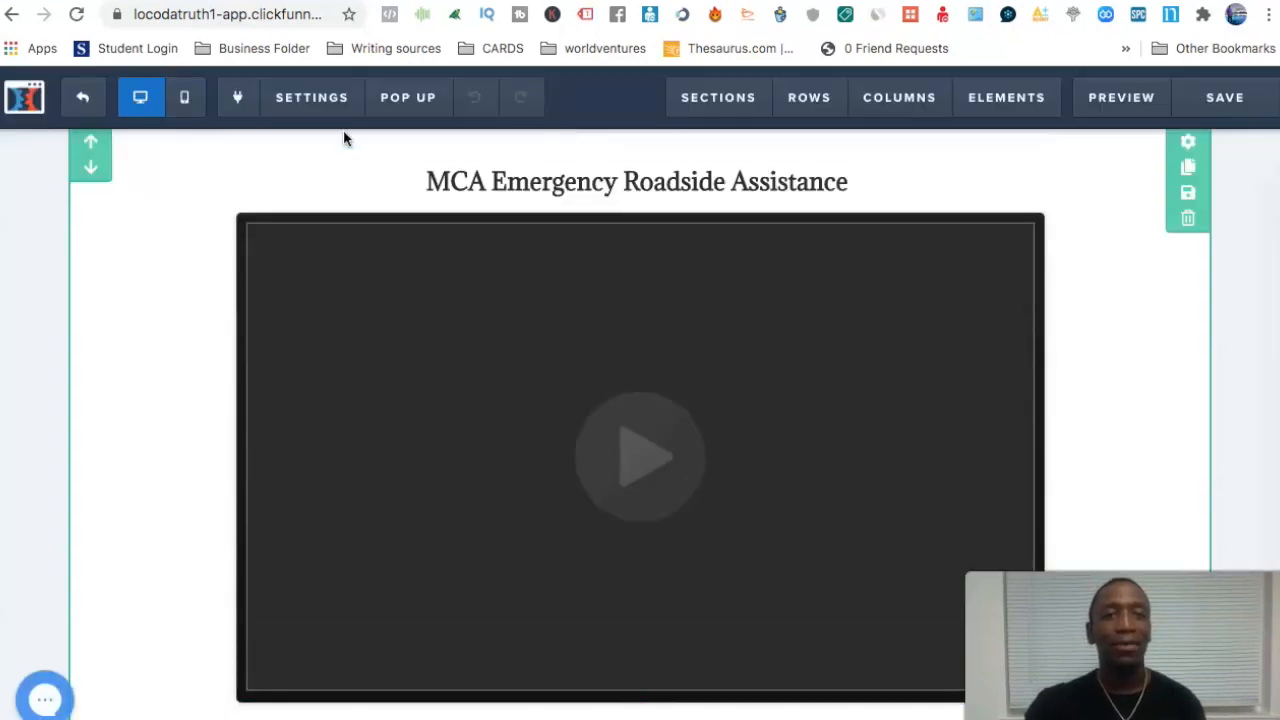
pyautogui.click(312, 96)
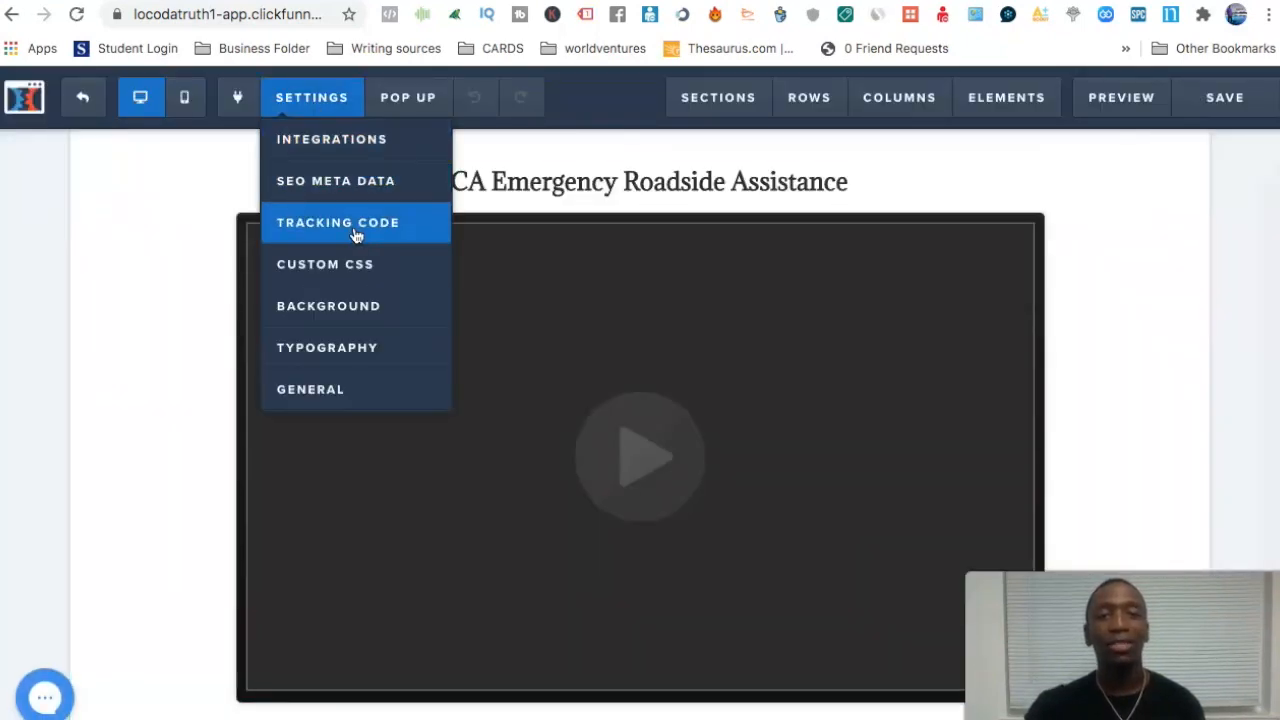
pyautogui.click(336, 222)
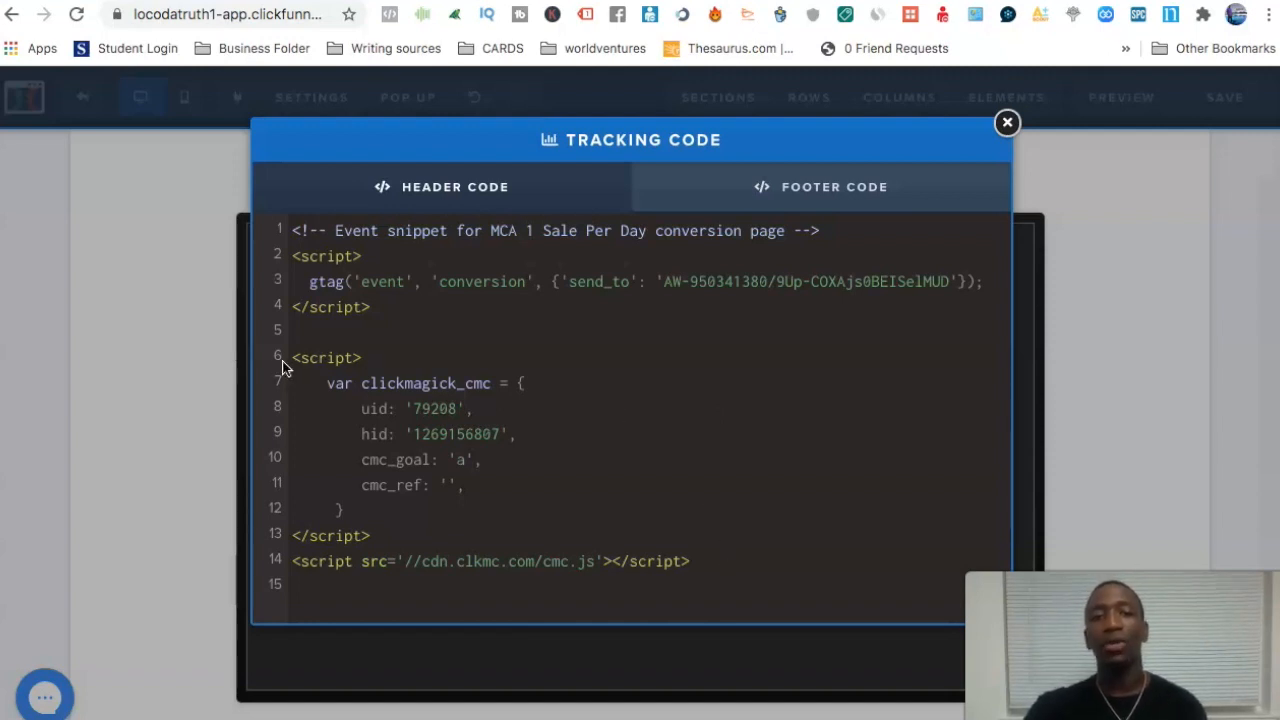
pyautogui.moveTo(876, 90)
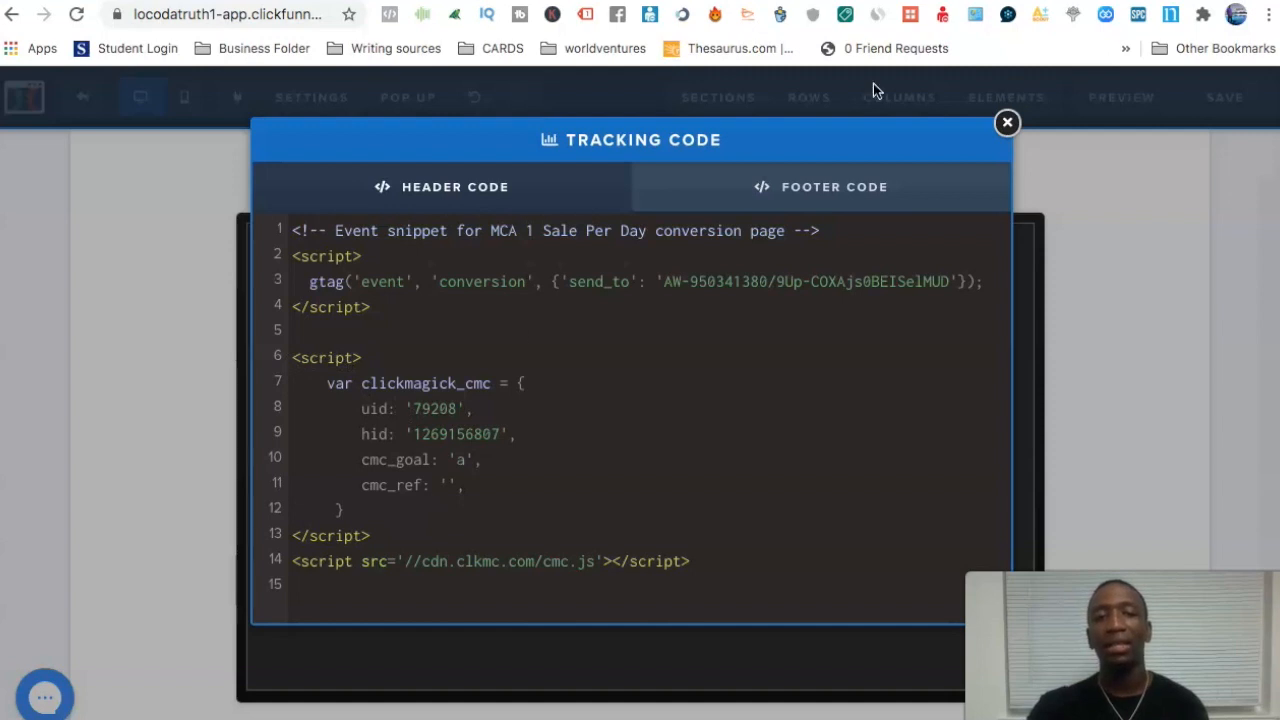
pyautogui.click(1008, 122)
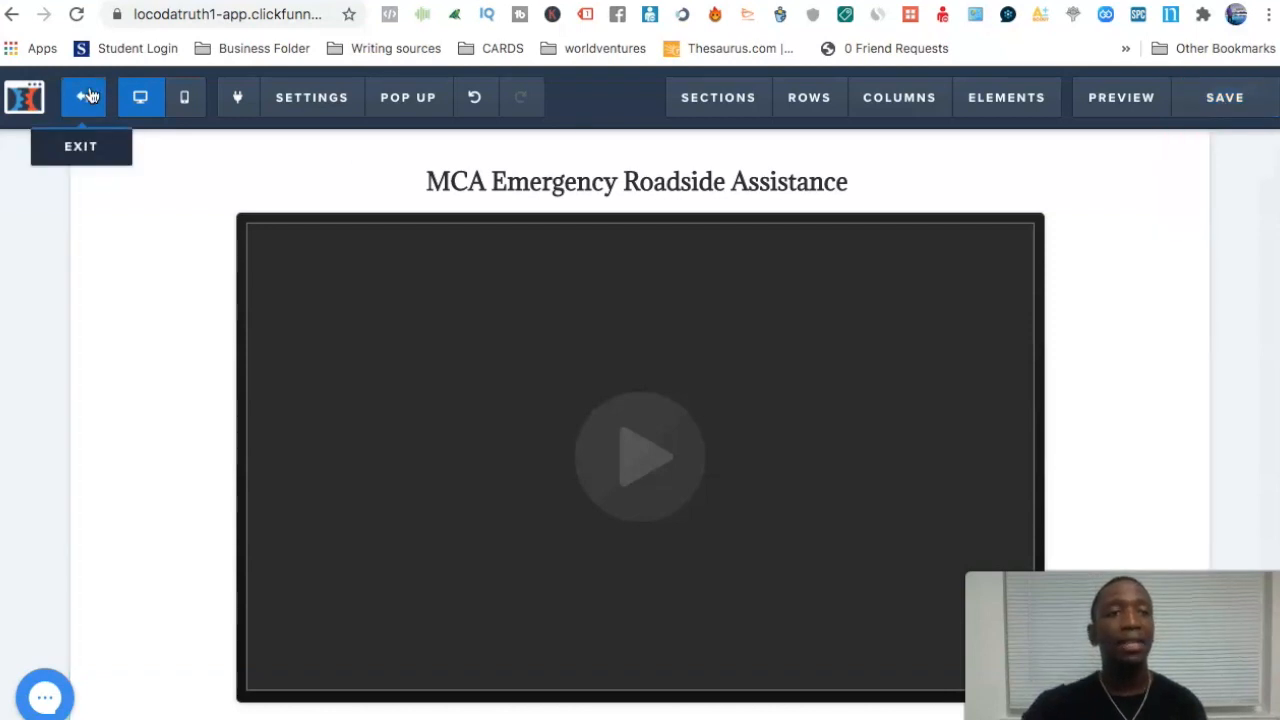
pyautogui.click(636, 184)
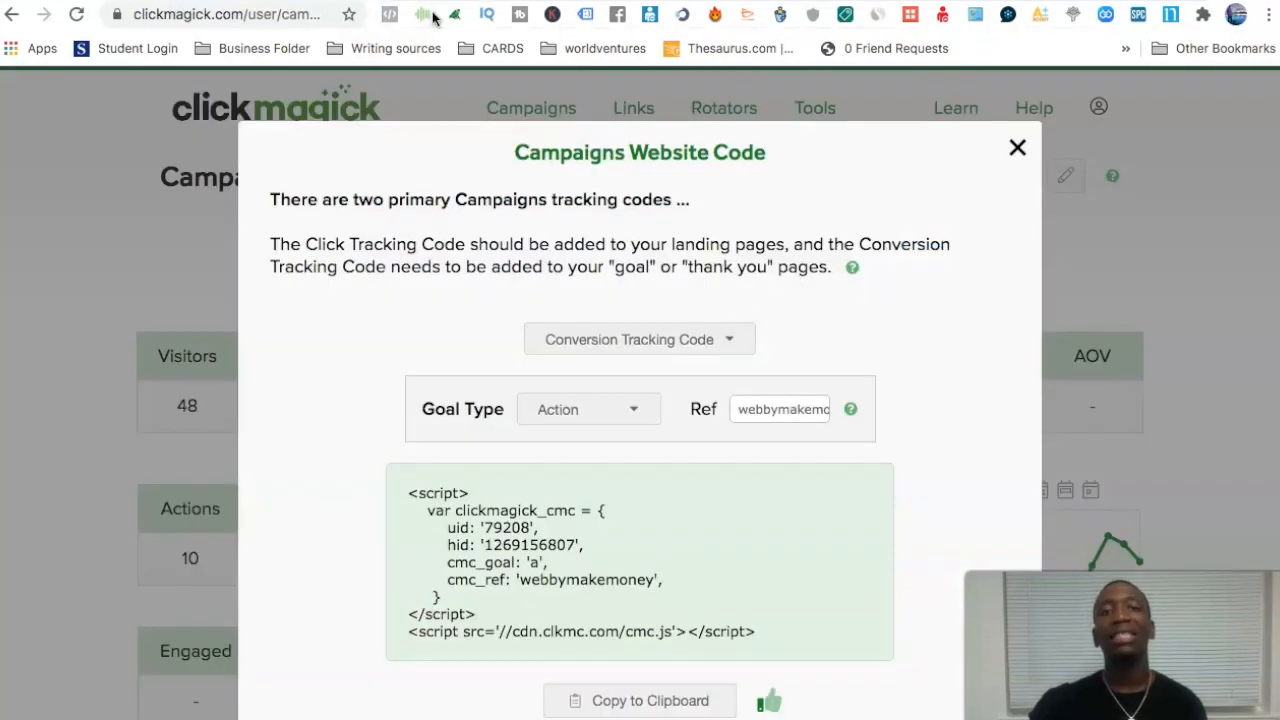
pyautogui.moveTo(672, 130)
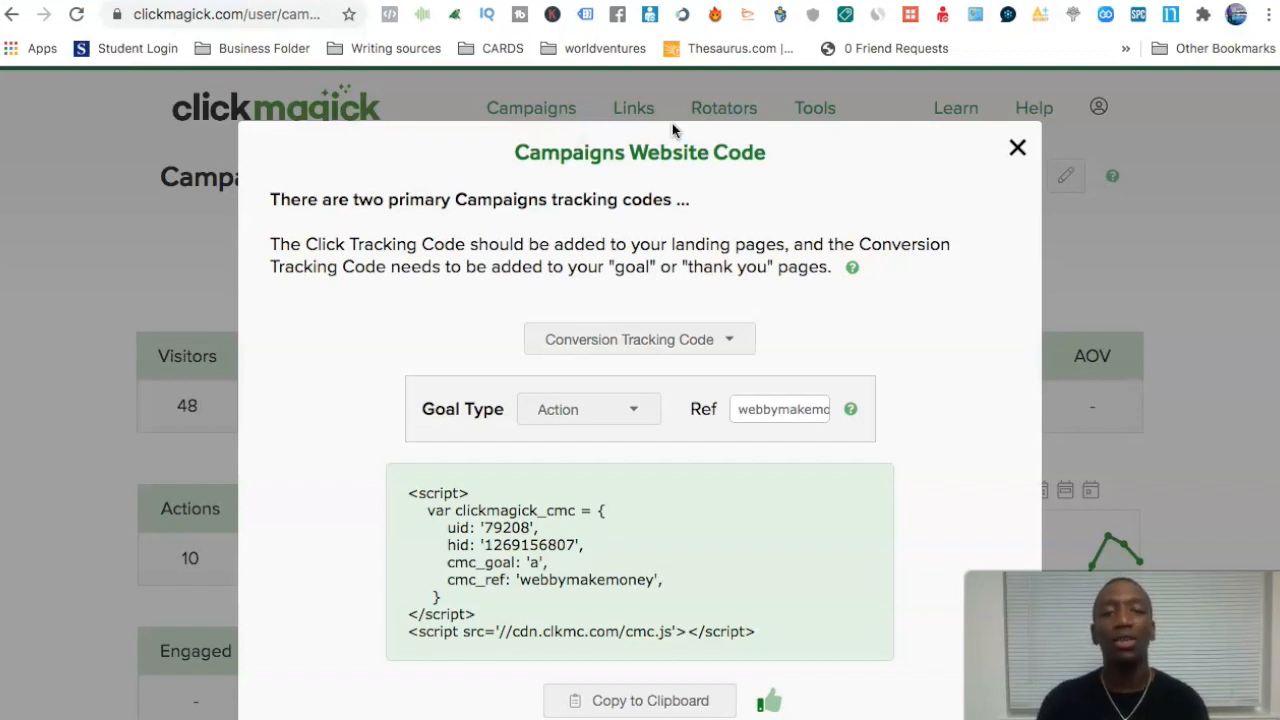
# Make the conversion goal a Sale with amount 1000.
pyautogui.click(588, 408)
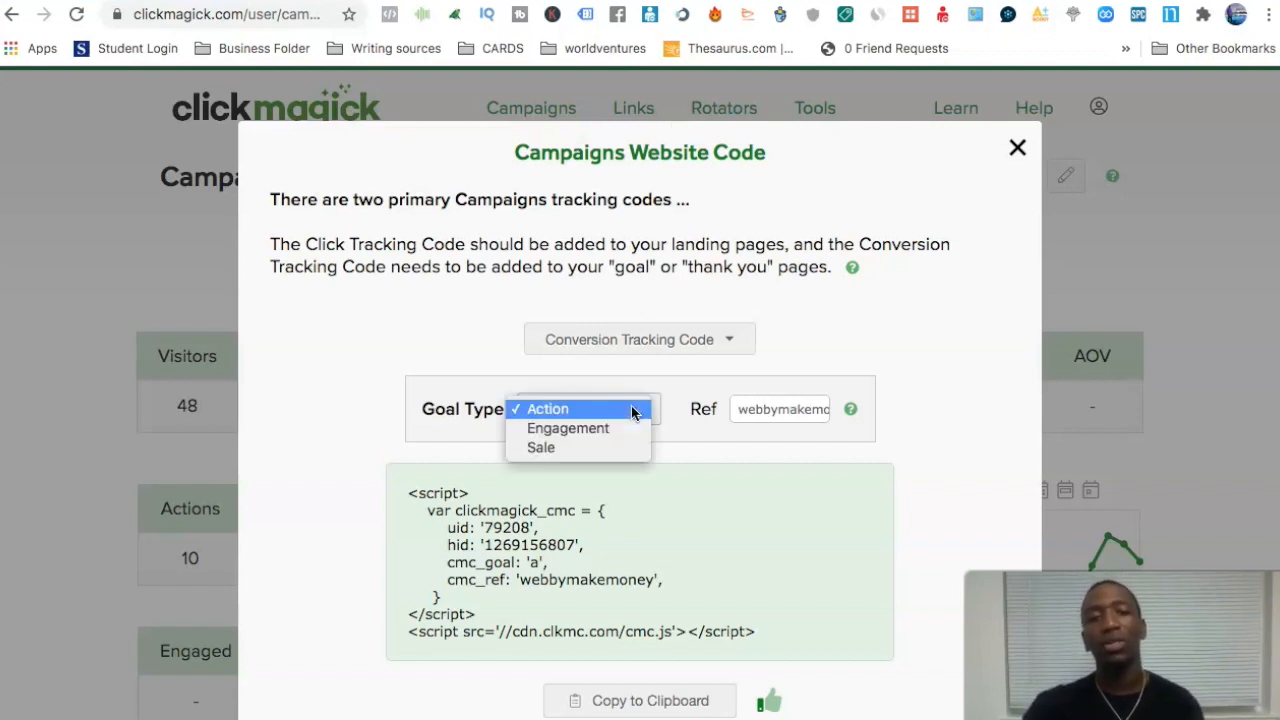
pyautogui.click(540, 448)
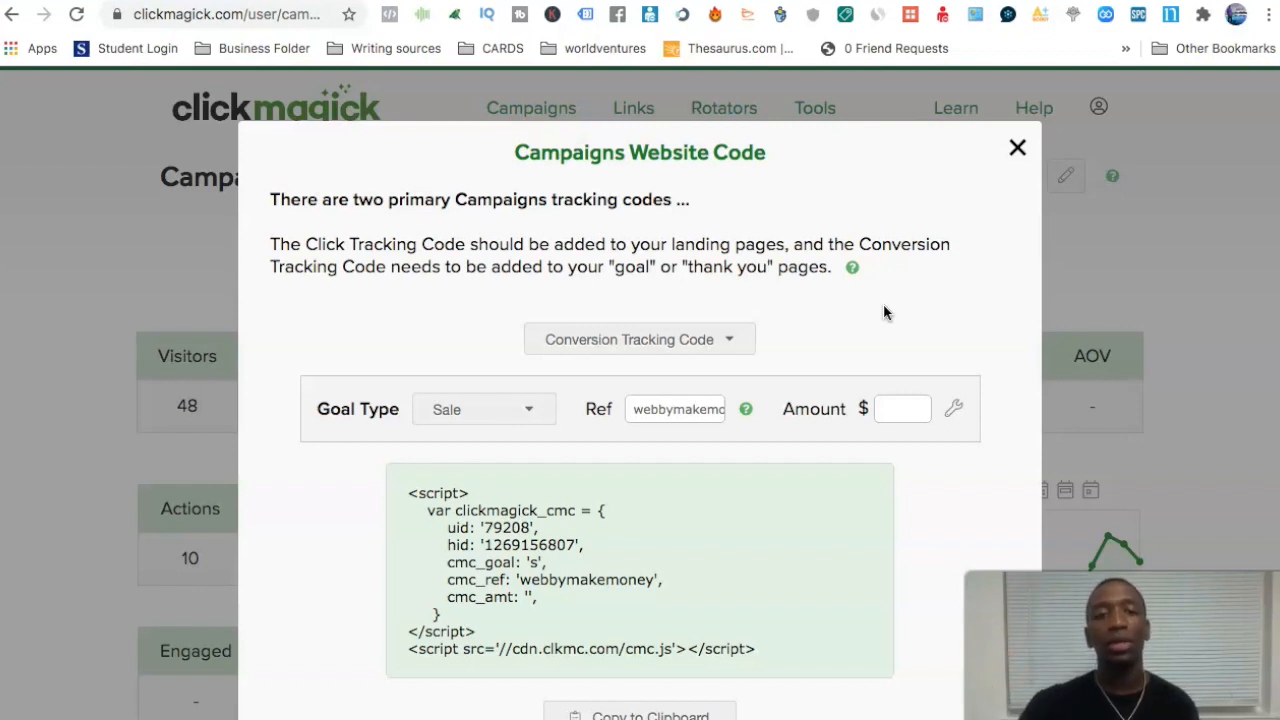
pyautogui.moveTo(792, 272)
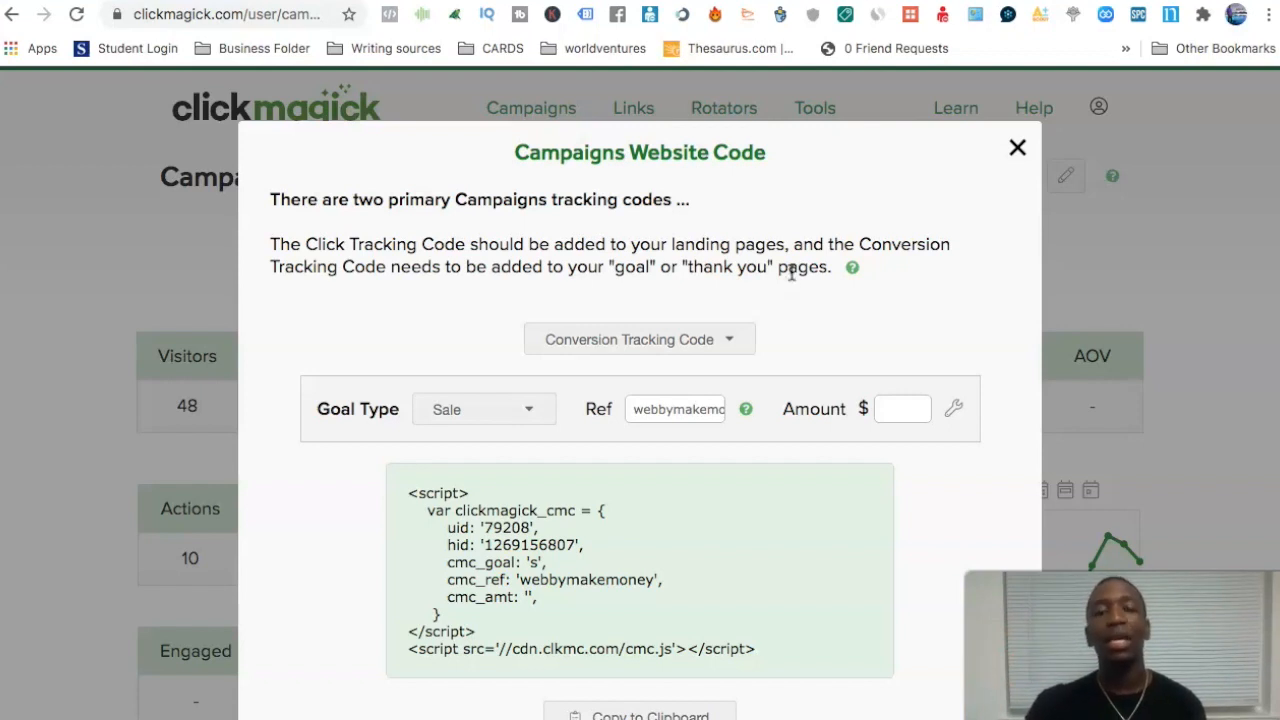
pyautogui.moveTo(884, 366)
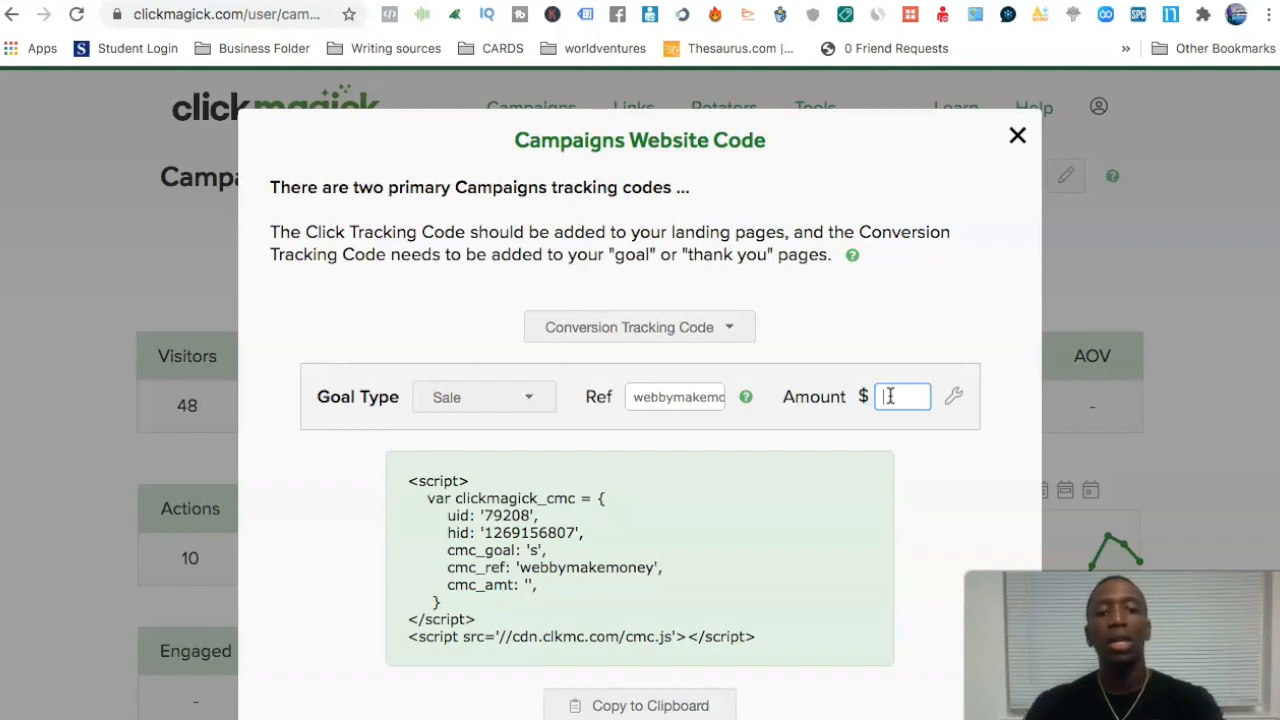
pyautogui.write('1000')
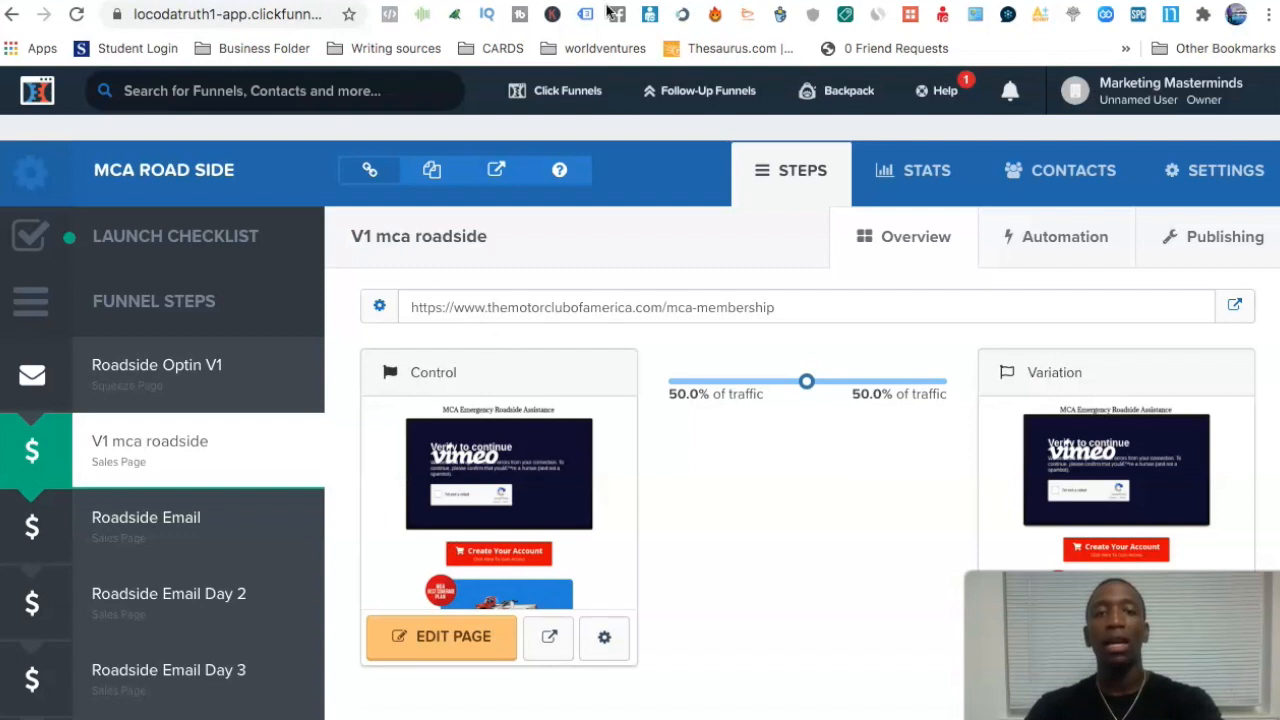
pyautogui.moveTo(170, 530)
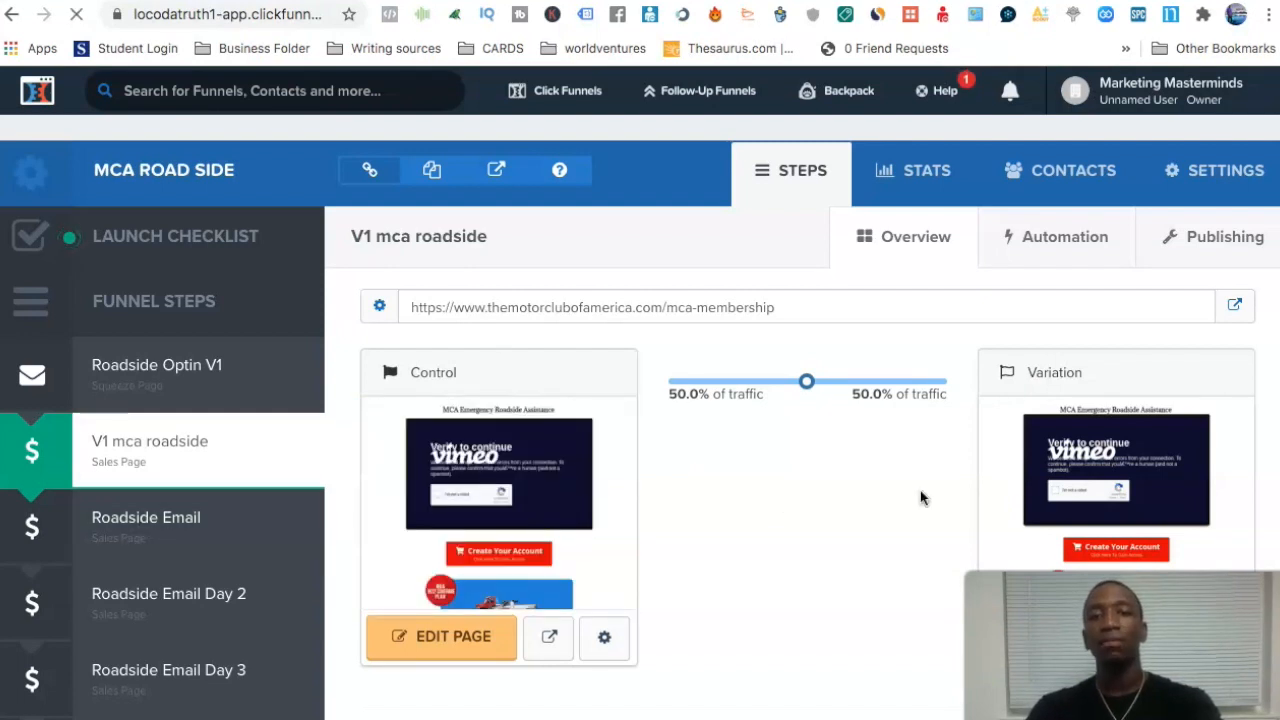
# Put the ClickMagick Sale conversion script (amount 1000) into the Roadside Email page's Header Code.
pyautogui.click(146, 516)
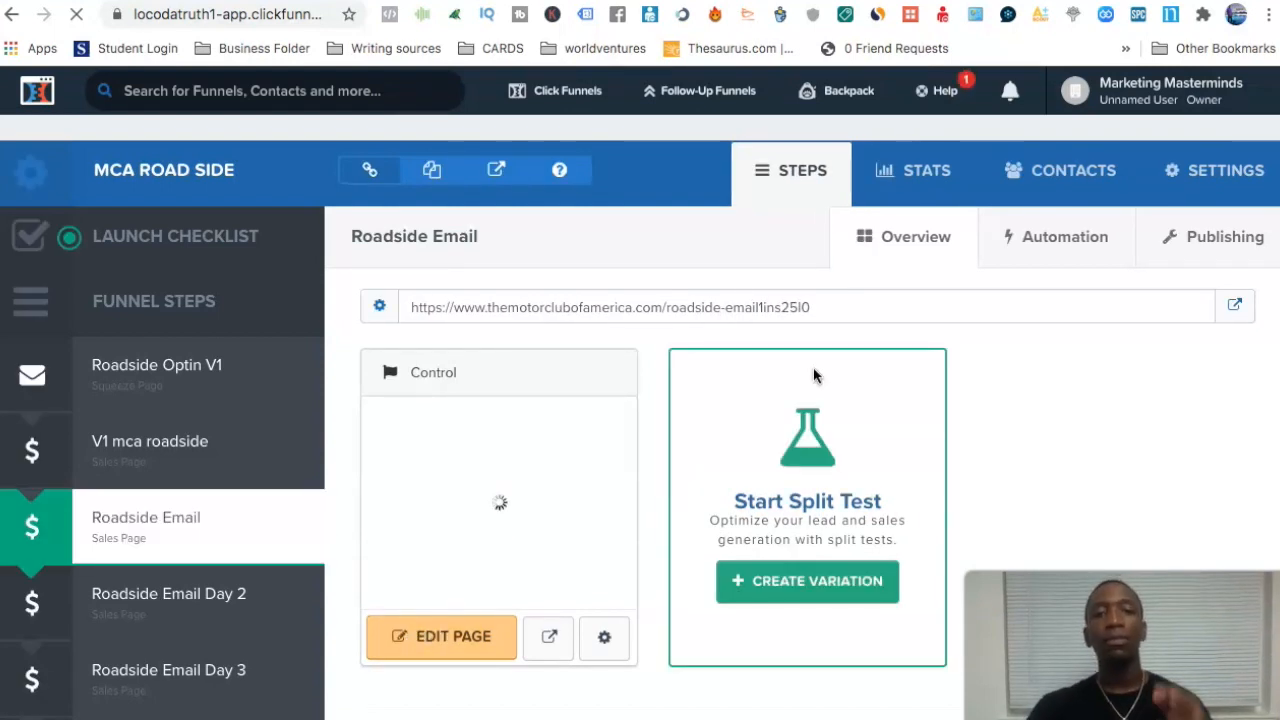
pyautogui.click(440, 636)
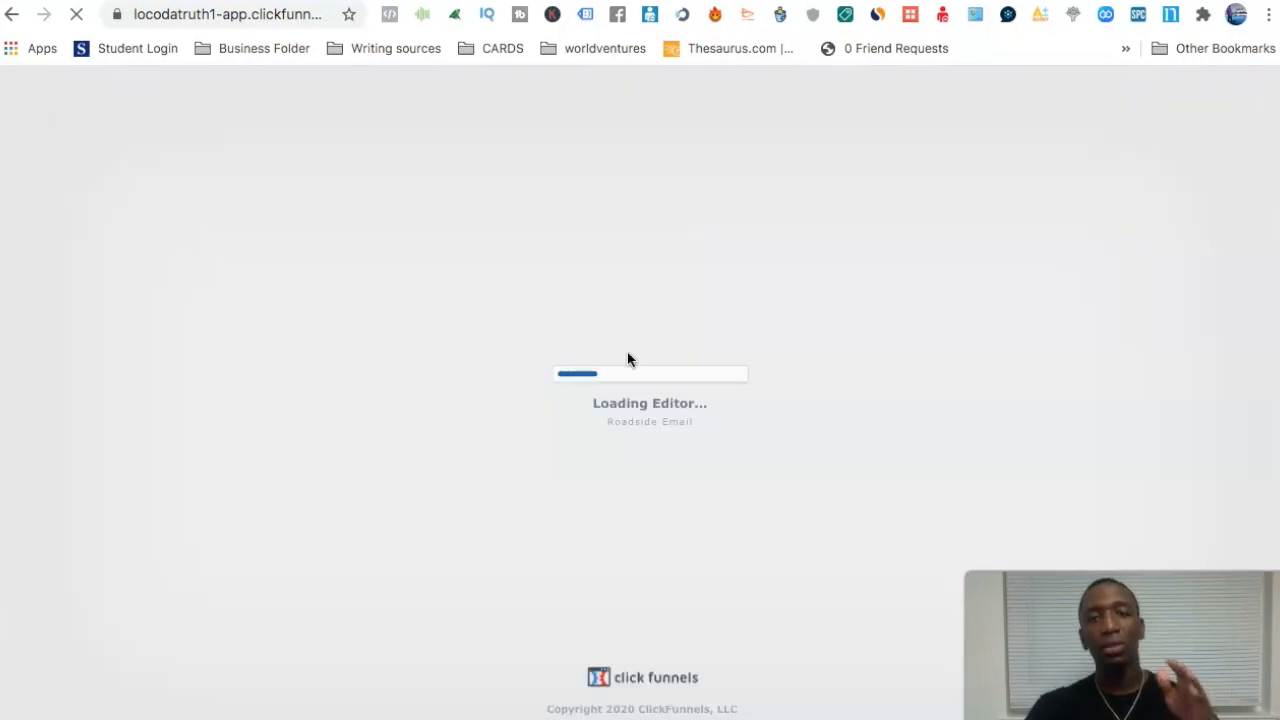
pyautogui.moveTo(636, 192)
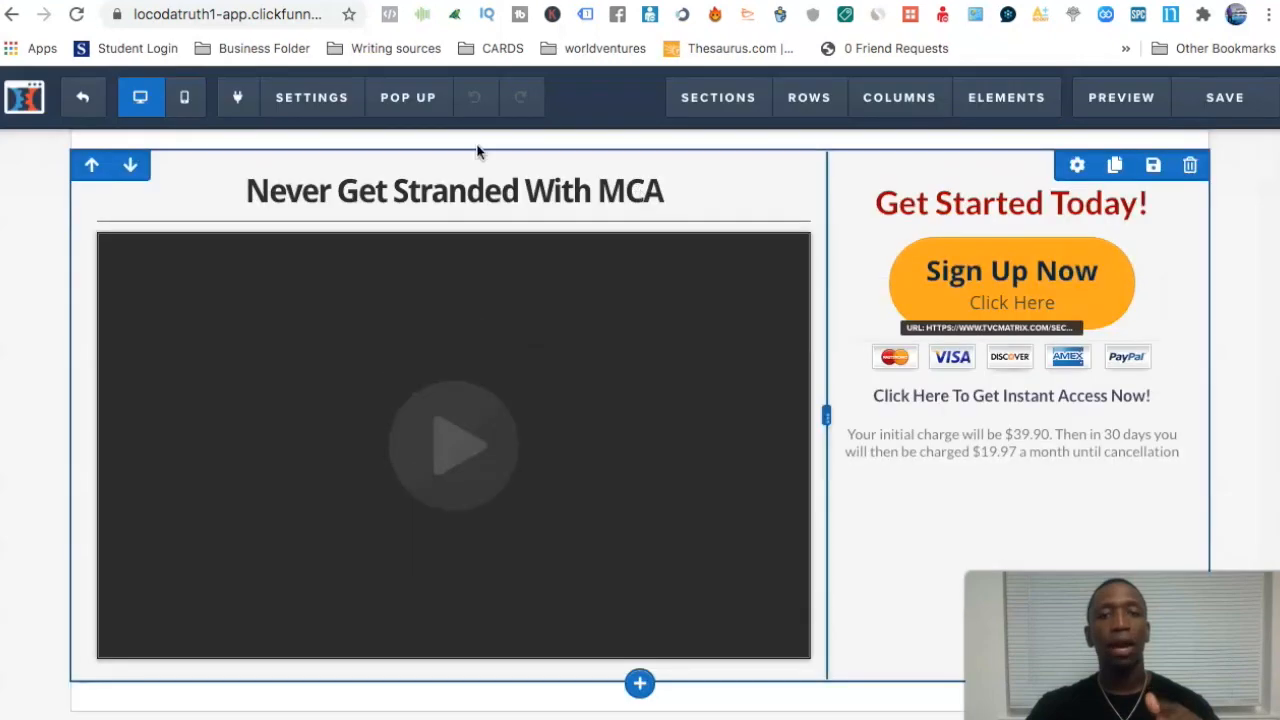
pyautogui.click(312, 96)
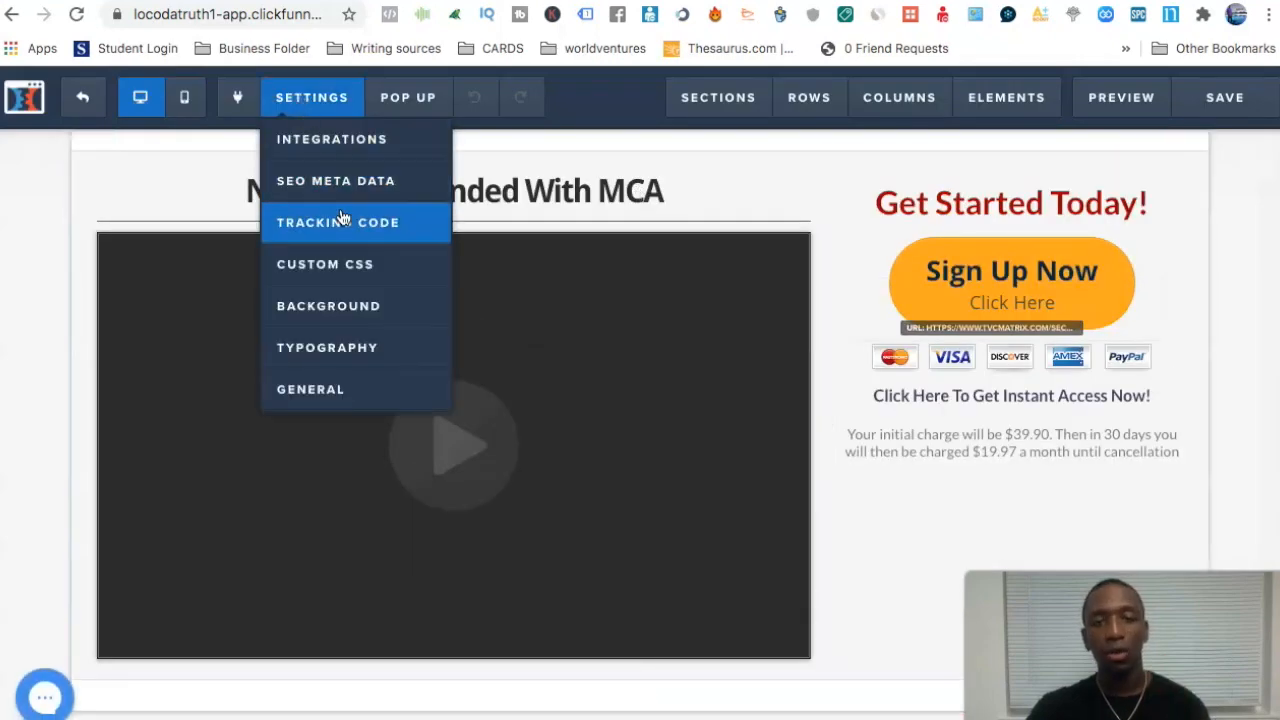
pyautogui.click(336, 222)
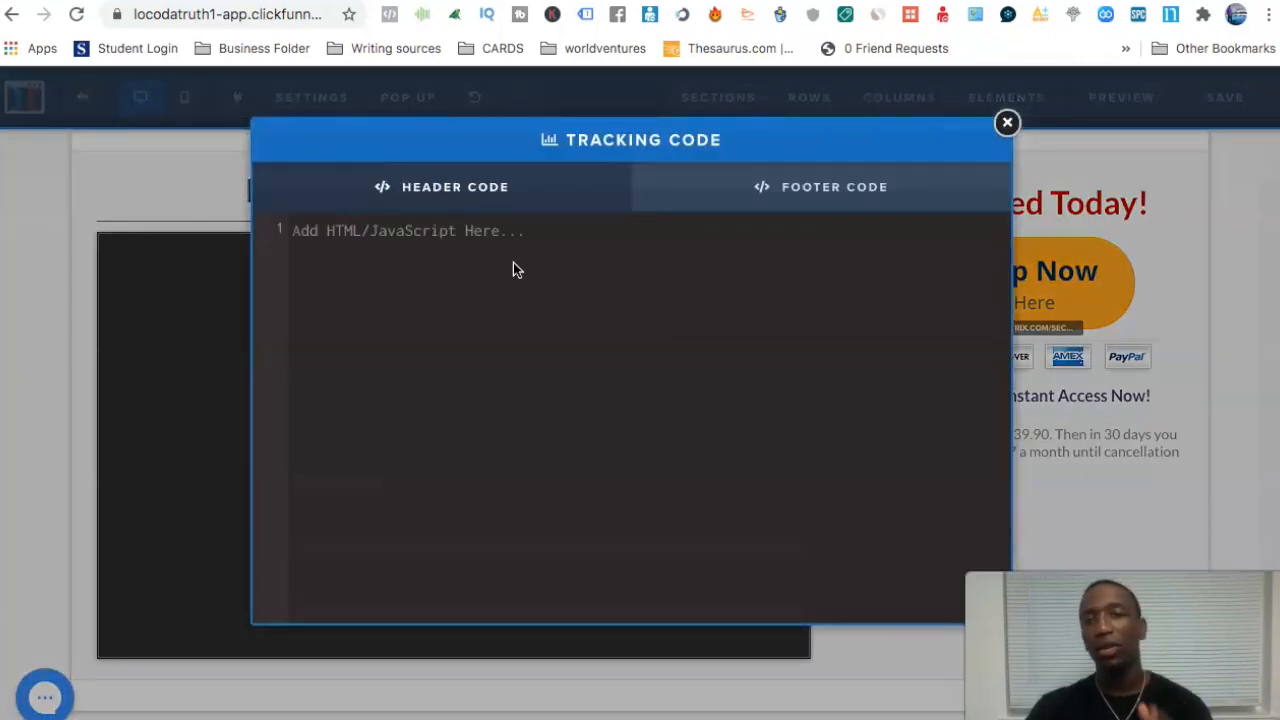
pyautogui.moveTo(538, 292)
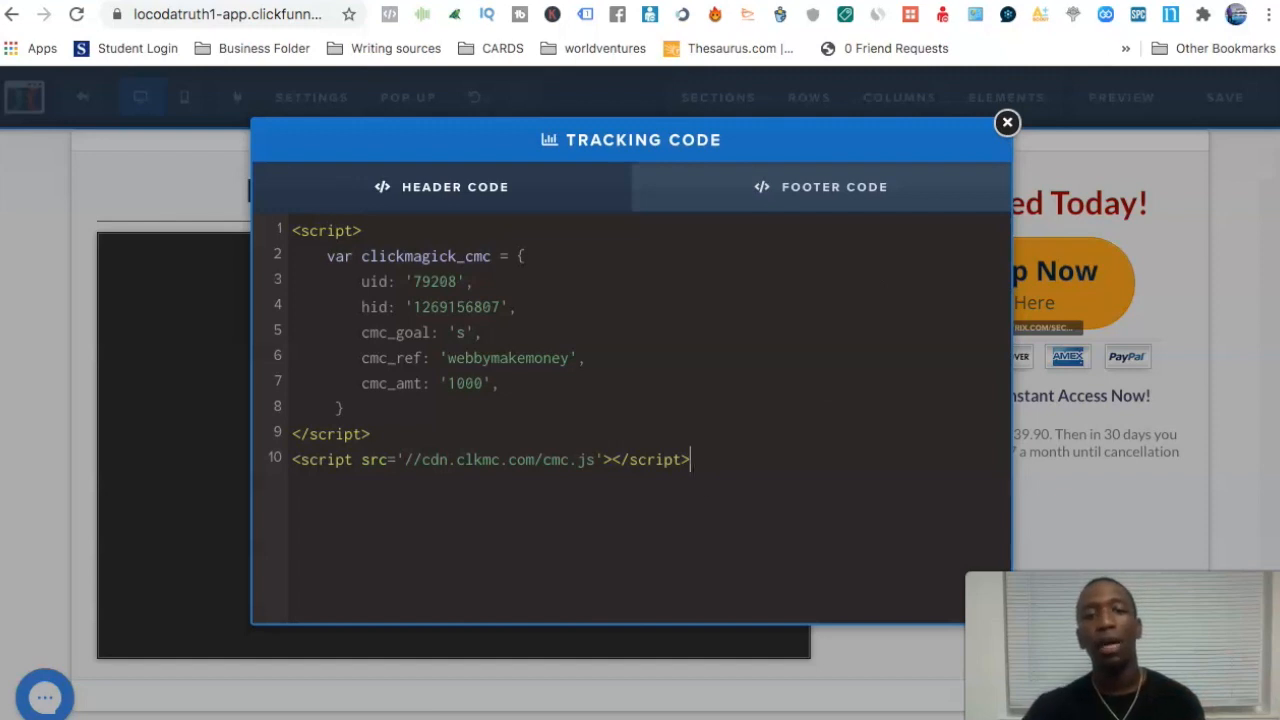
pyautogui.click(1008, 122)
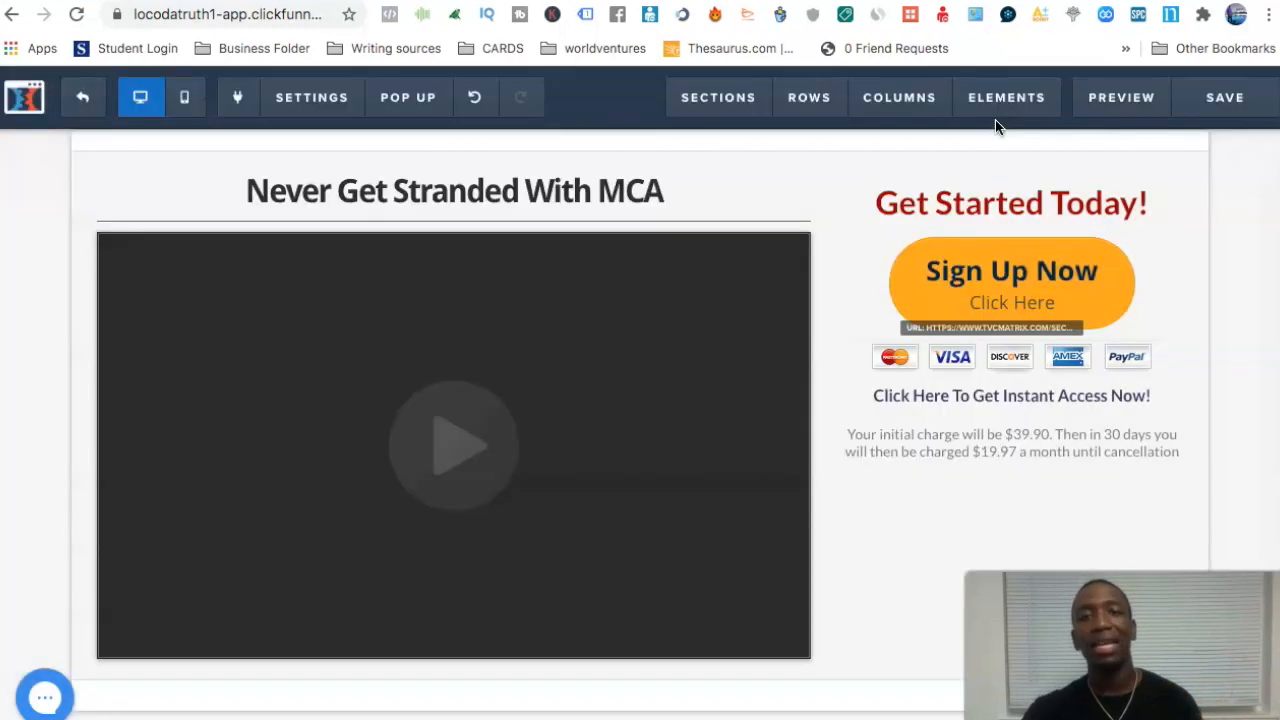
pyautogui.click(330, 192)
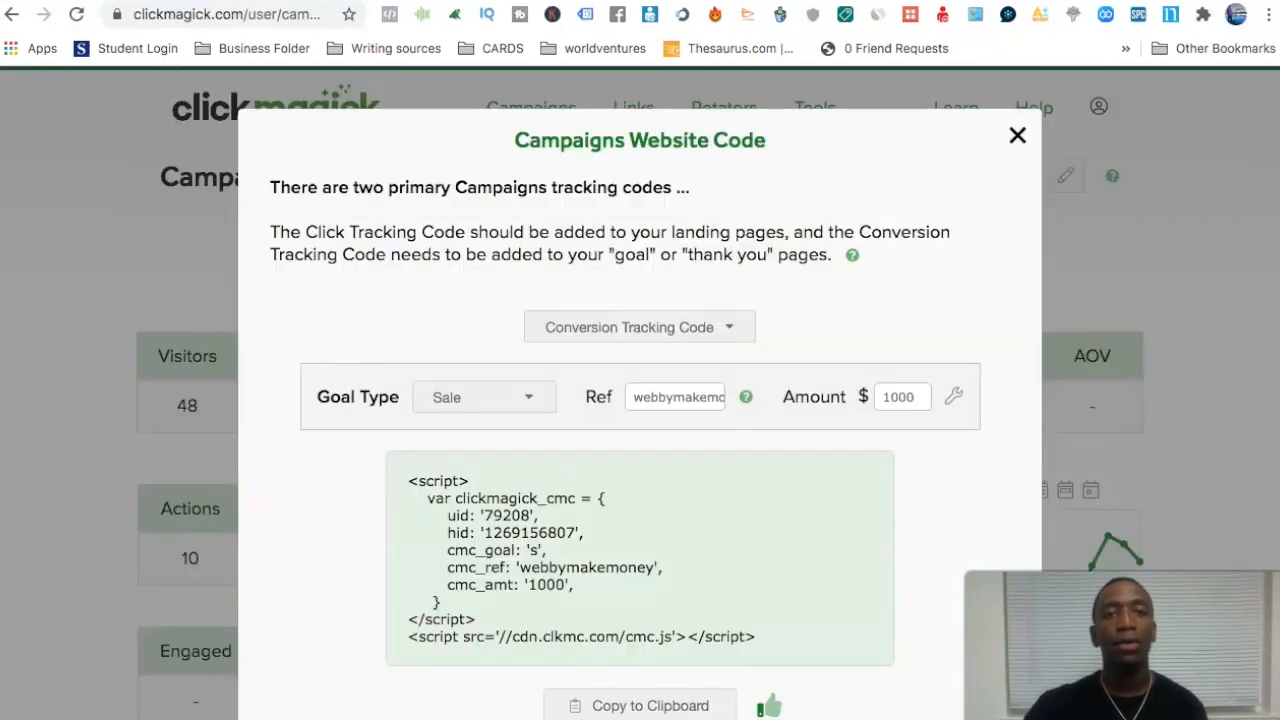
pyautogui.moveTo(996, 180)
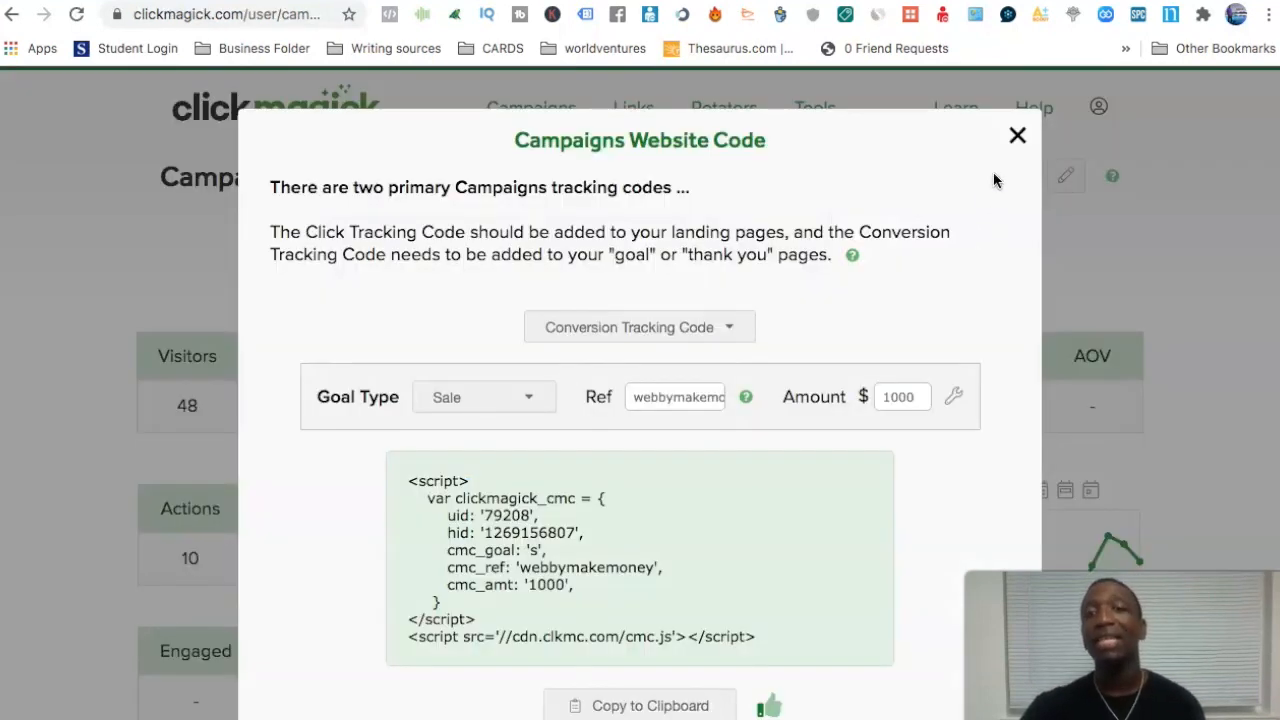
# Close the Website Code window and launch the Campaign URL Builder.
pyautogui.click(1016, 136)
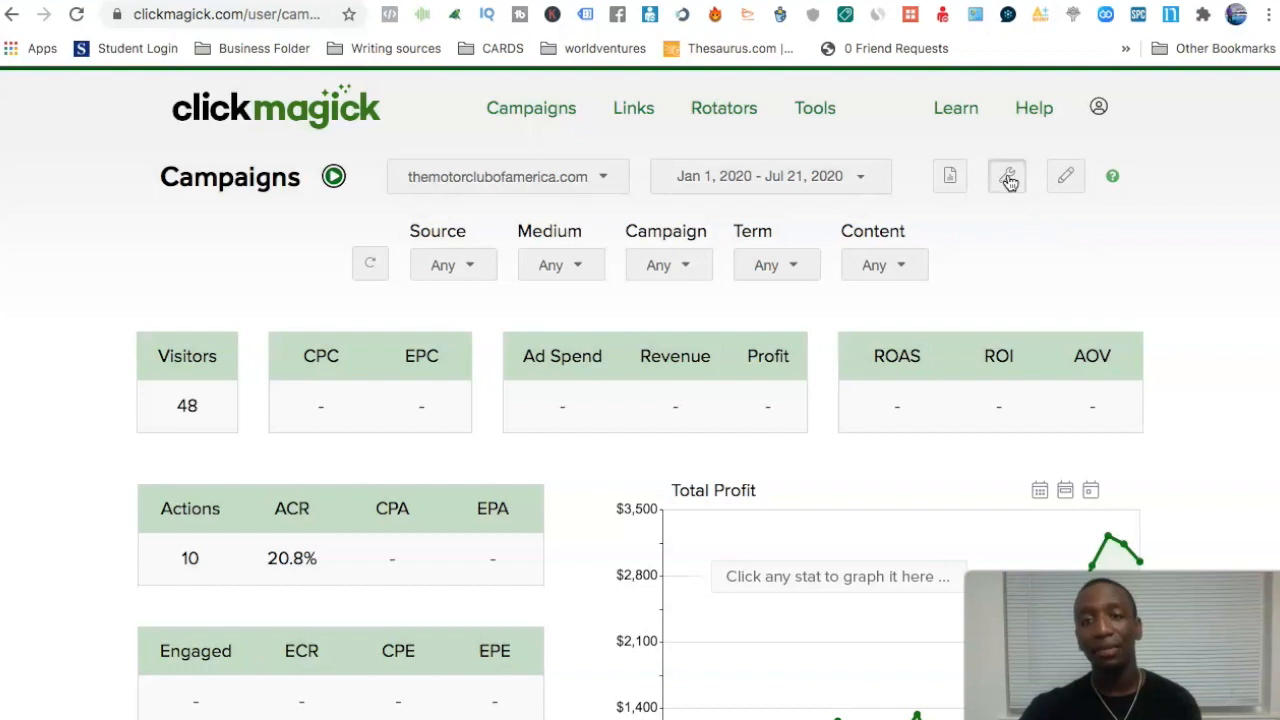
pyautogui.click(1008, 176)
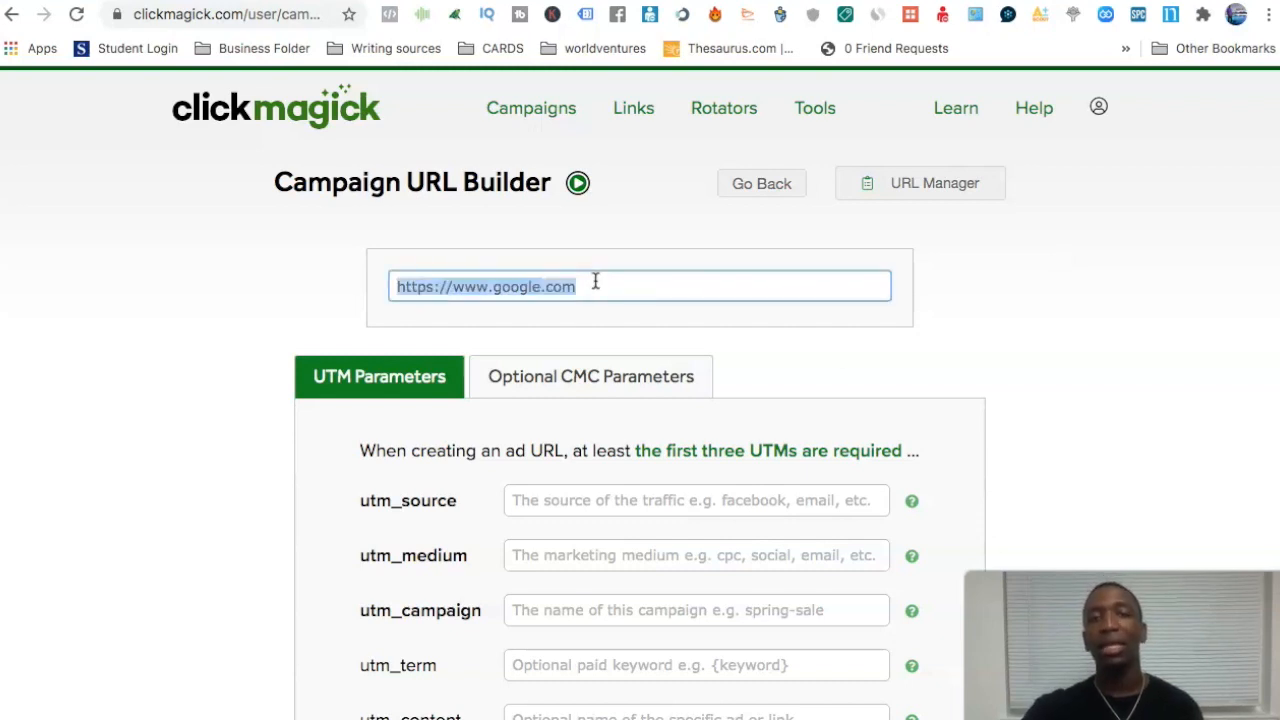
# After checking the ClickFunnels steps, set utm_source to google in the URL Builder.
pyautogui.click(824, 288)
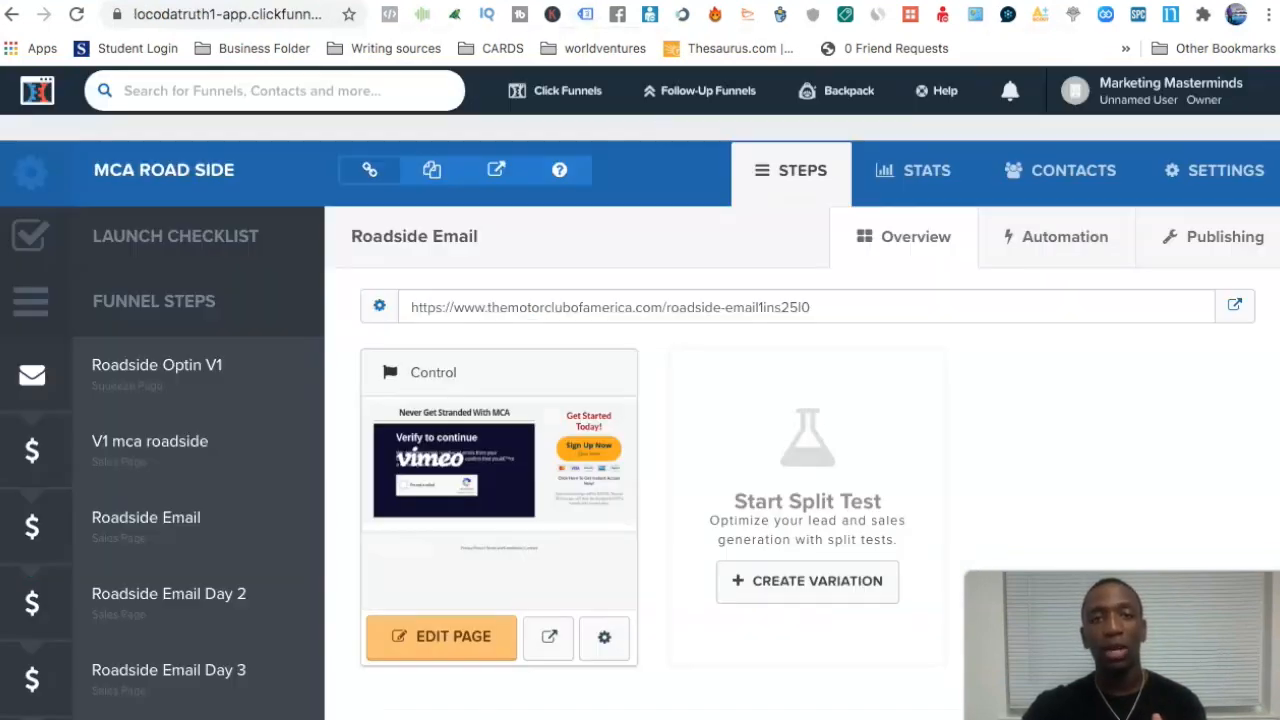
pyautogui.click(146, 528)
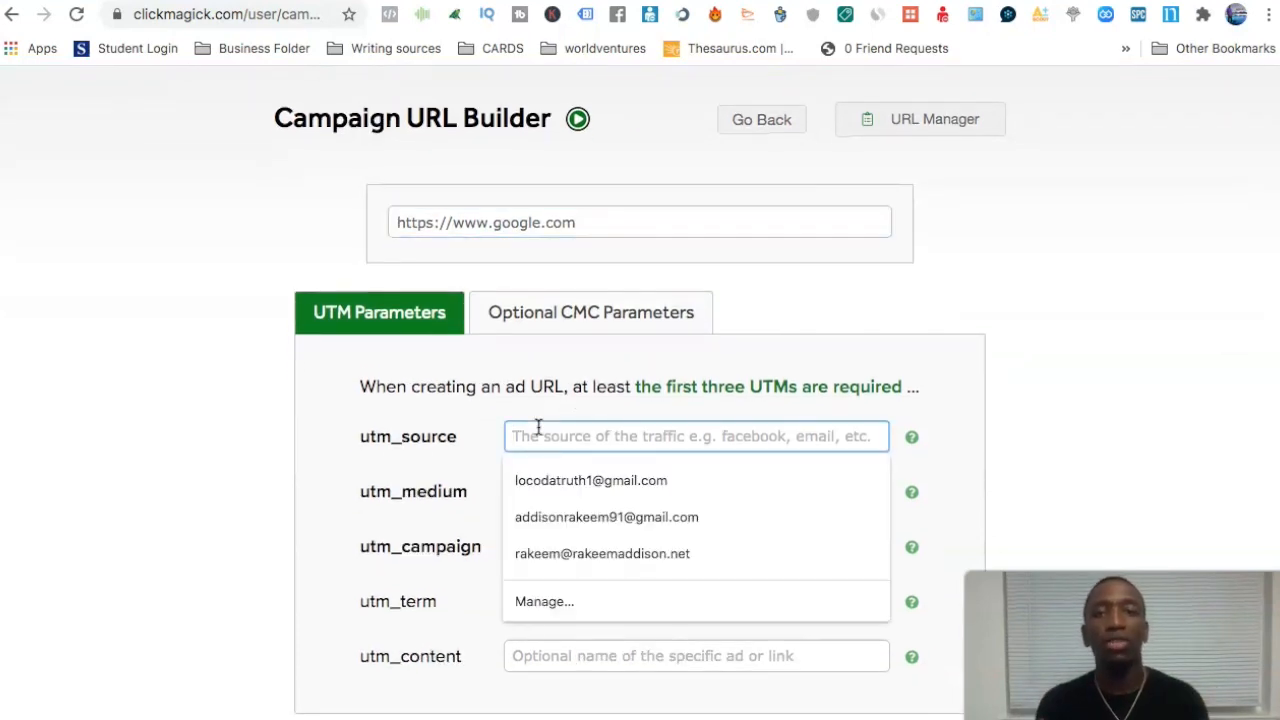
pyautogui.moveTo(628, 436)
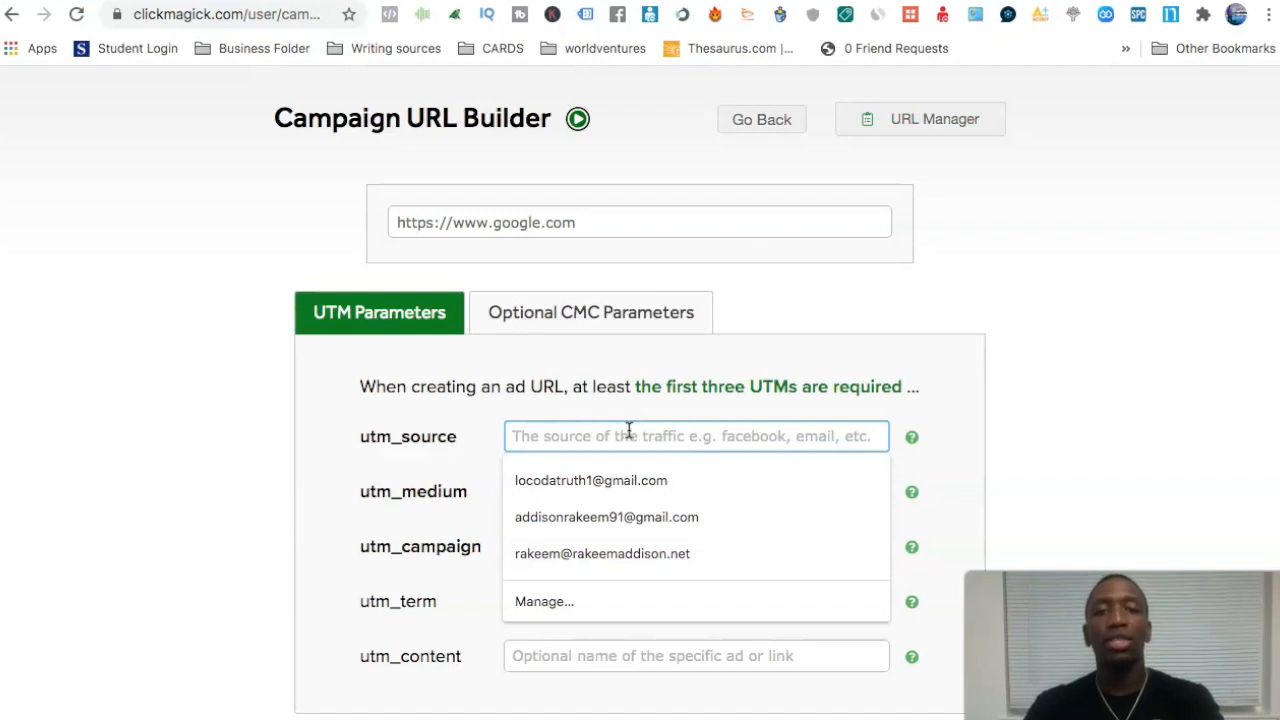
pyautogui.write('g')
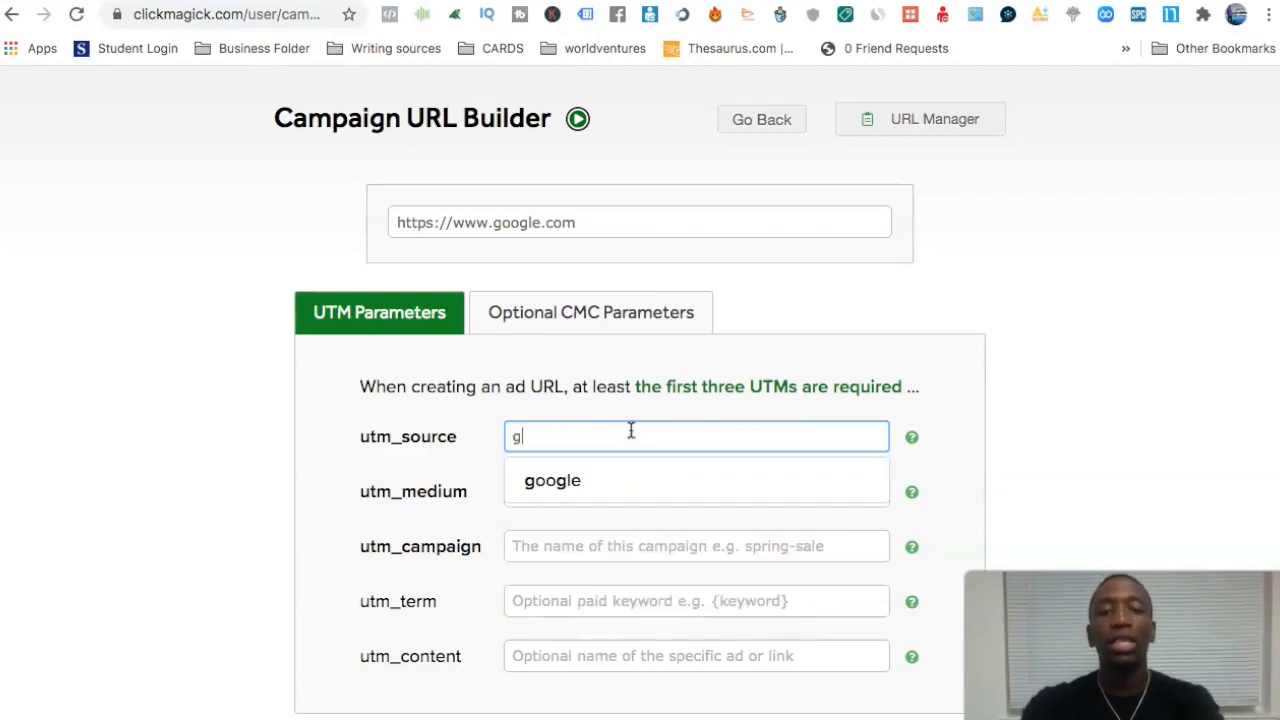
pyautogui.click(552, 480)
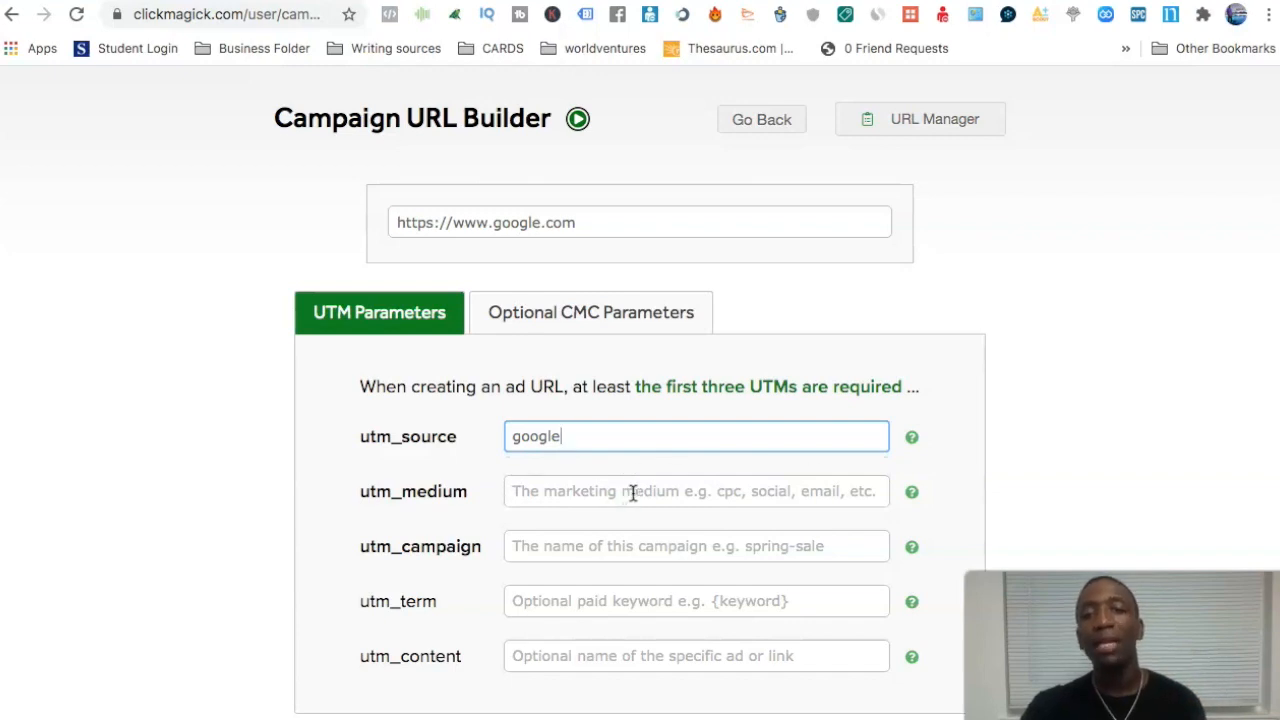
# Set utm_medium to cpc and utm_campaign to webbymakemoney.
pyautogui.click(696, 492)
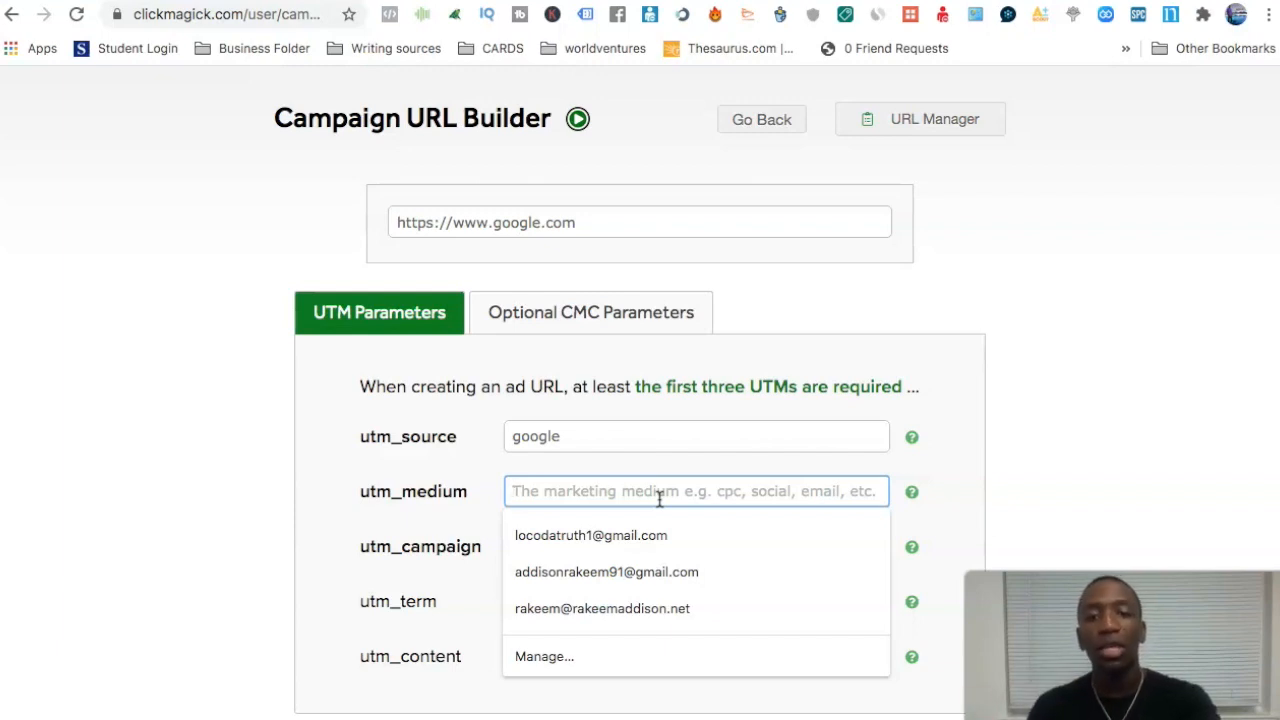
pyautogui.write('cpc')
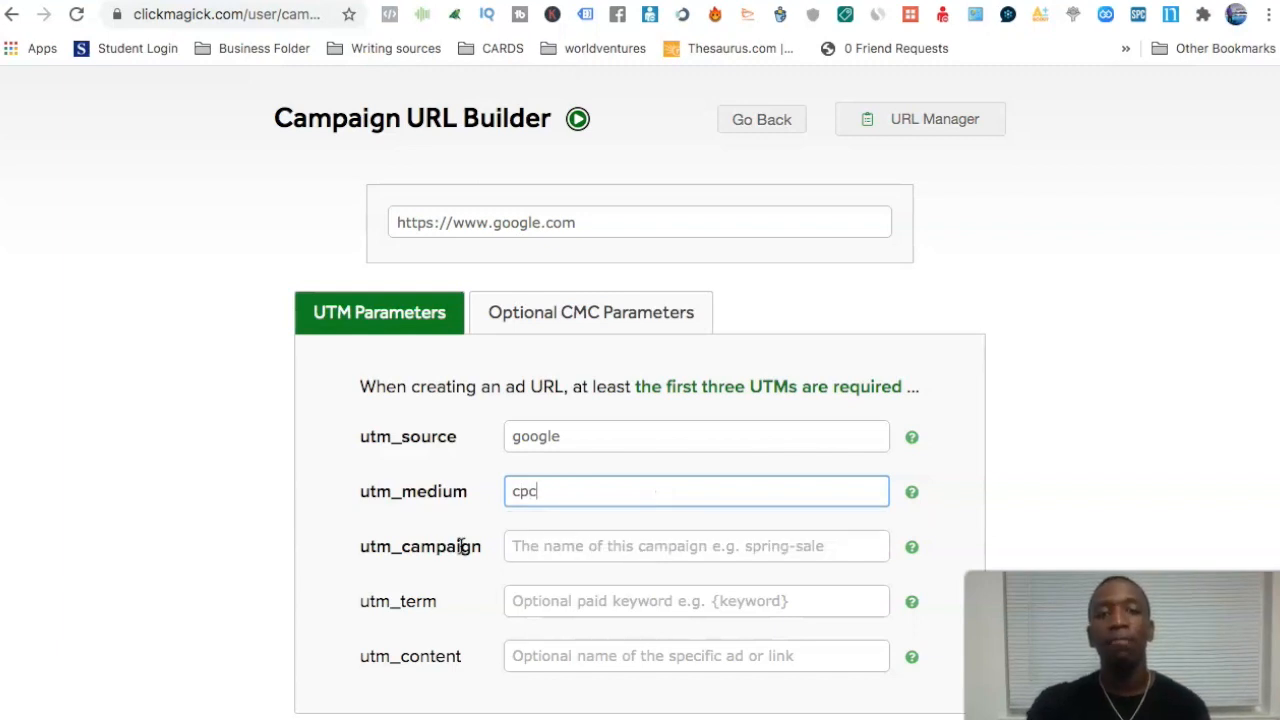
pyautogui.click(696, 546)
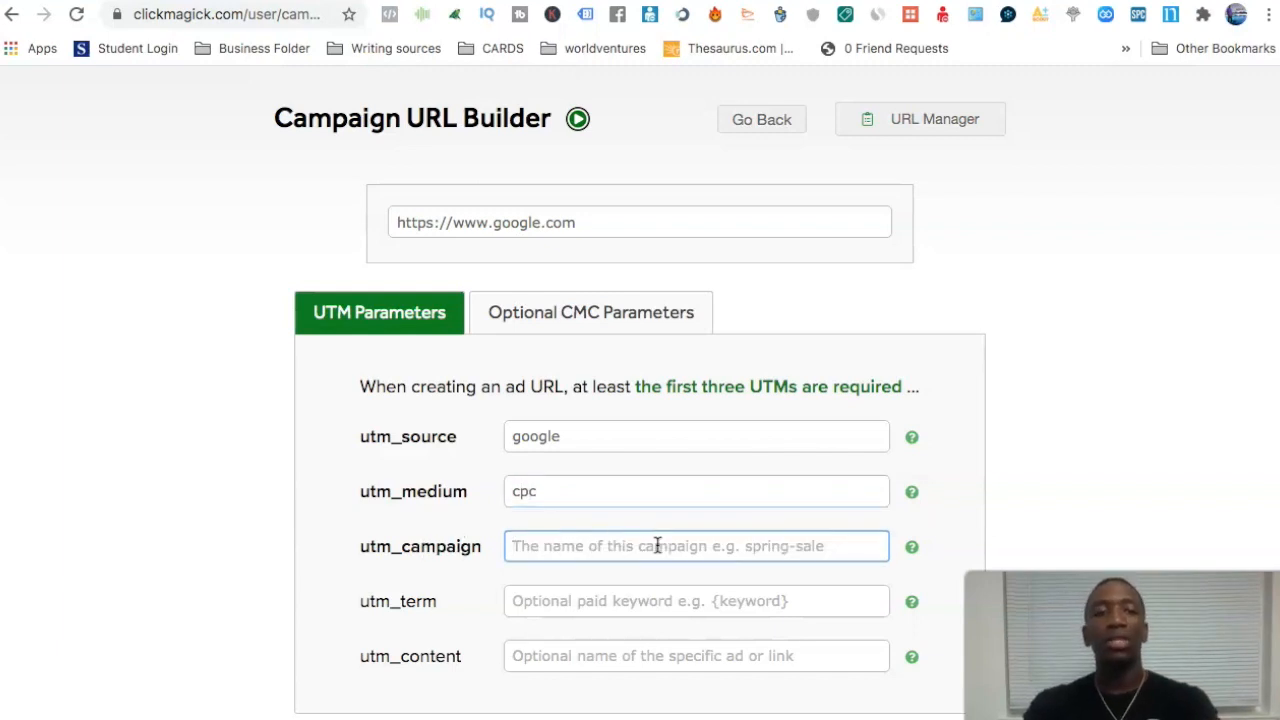
pyautogui.write('webbymakemoney')
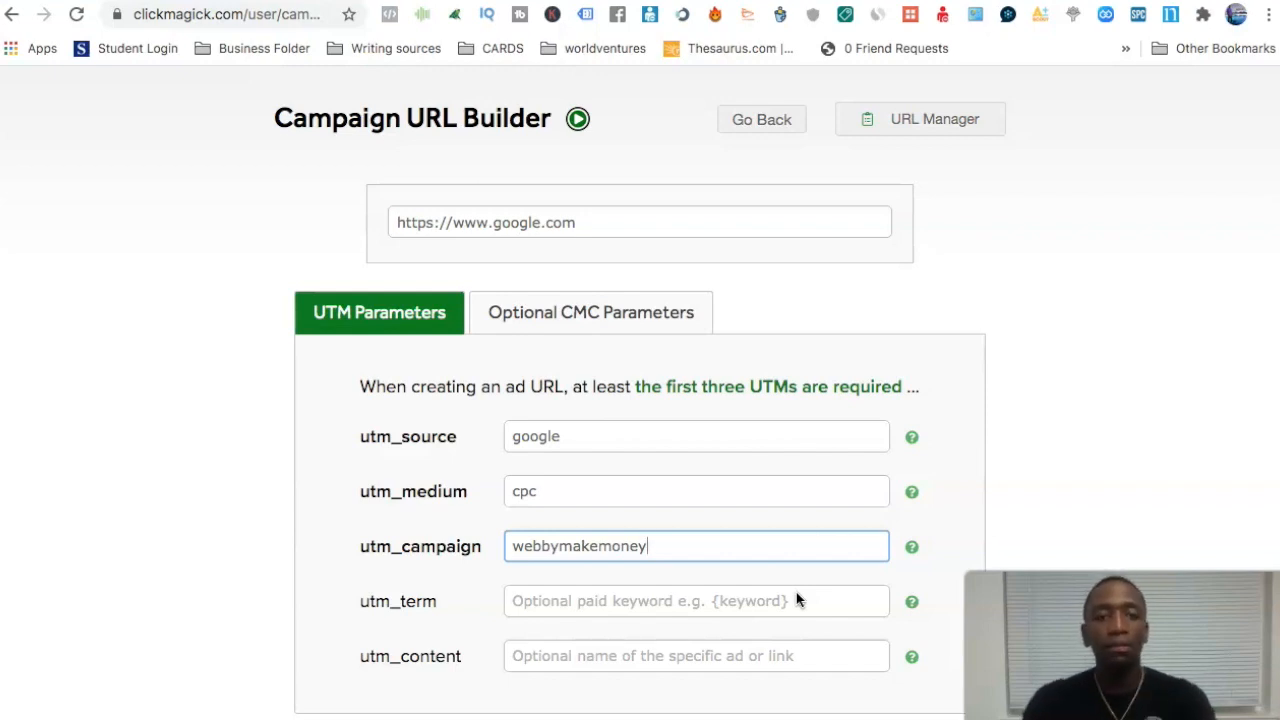
# Enter {keyword} as the utm_term value, dropping the extra {creative}{adgroupid}{network} tokens.
pyautogui.click(696, 600)
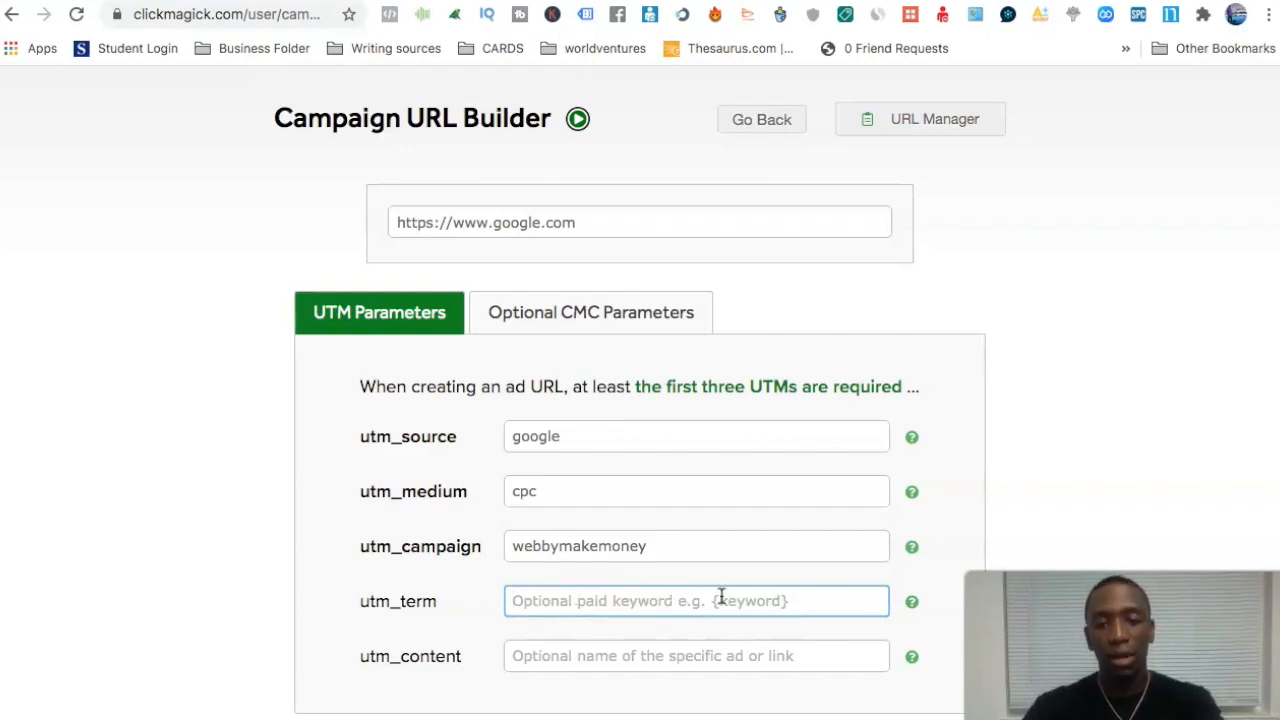
pyautogui.write('{')
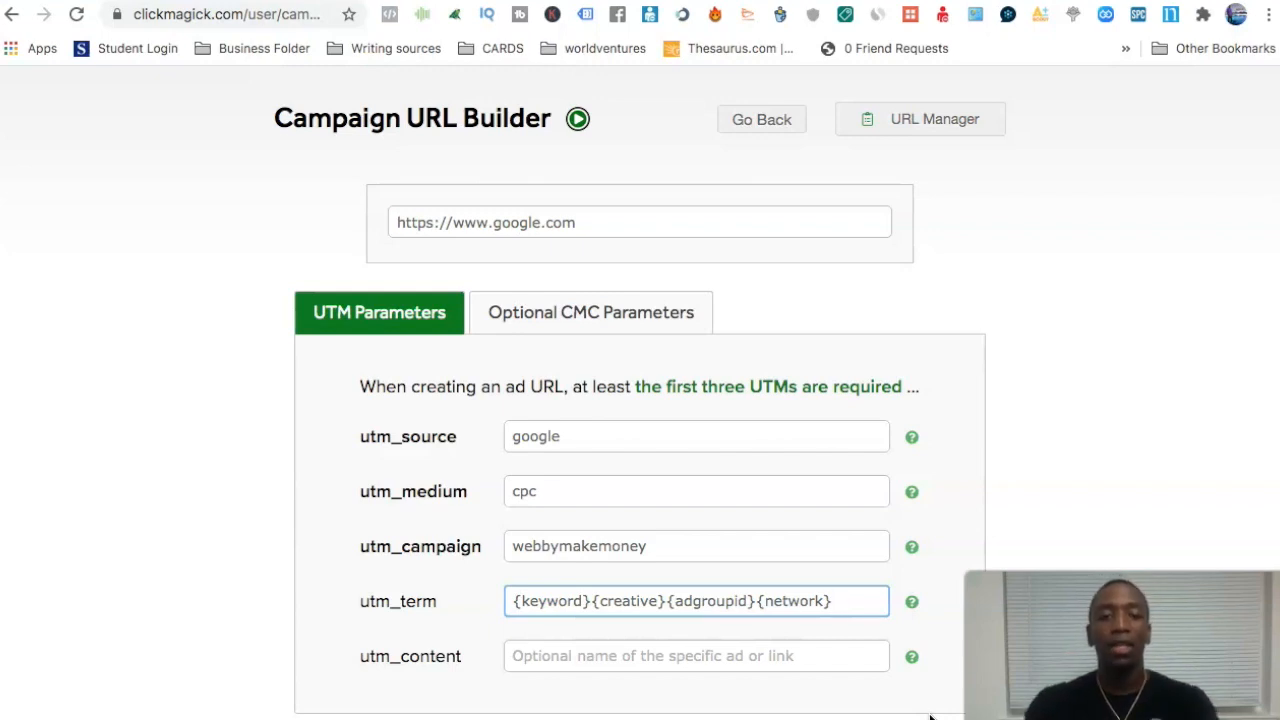
pyautogui.click(696, 656)
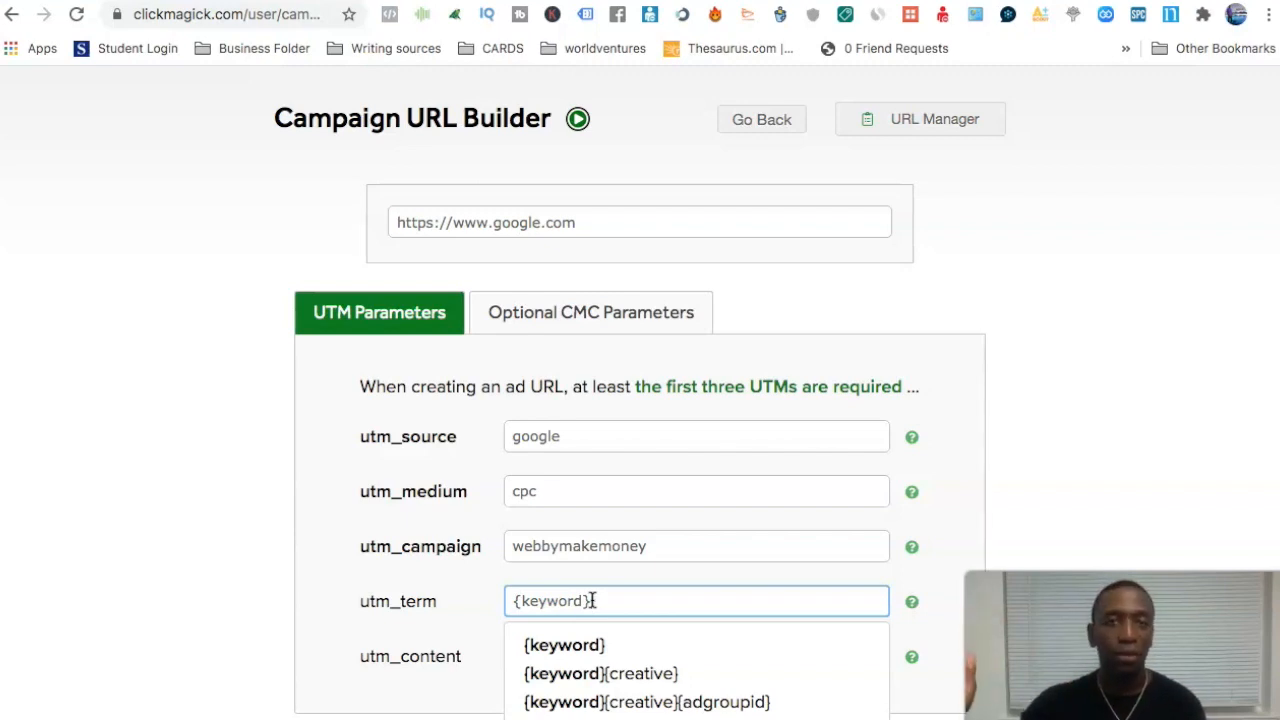
pyautogui.moveTo(1144, 384)
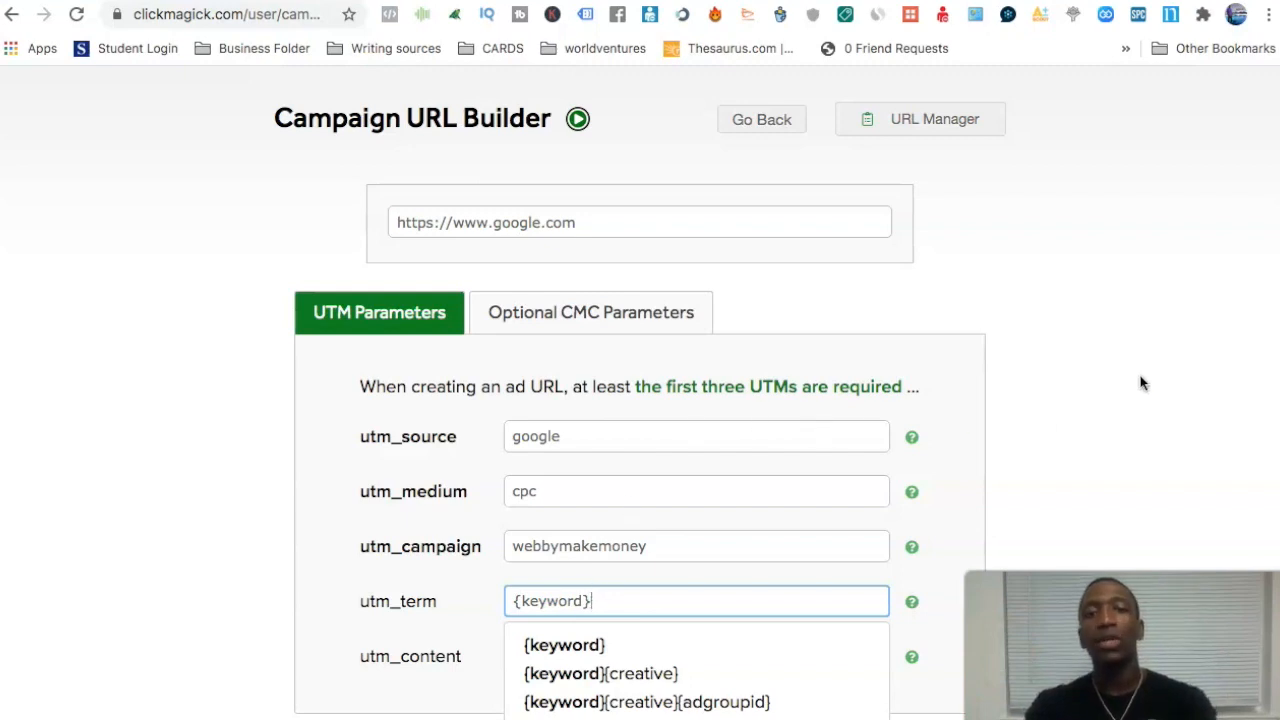
# Scroll below the UTM fields to reveal the generated URL ending in utm_term={keyword}.
pyautogui.scroll(-3)
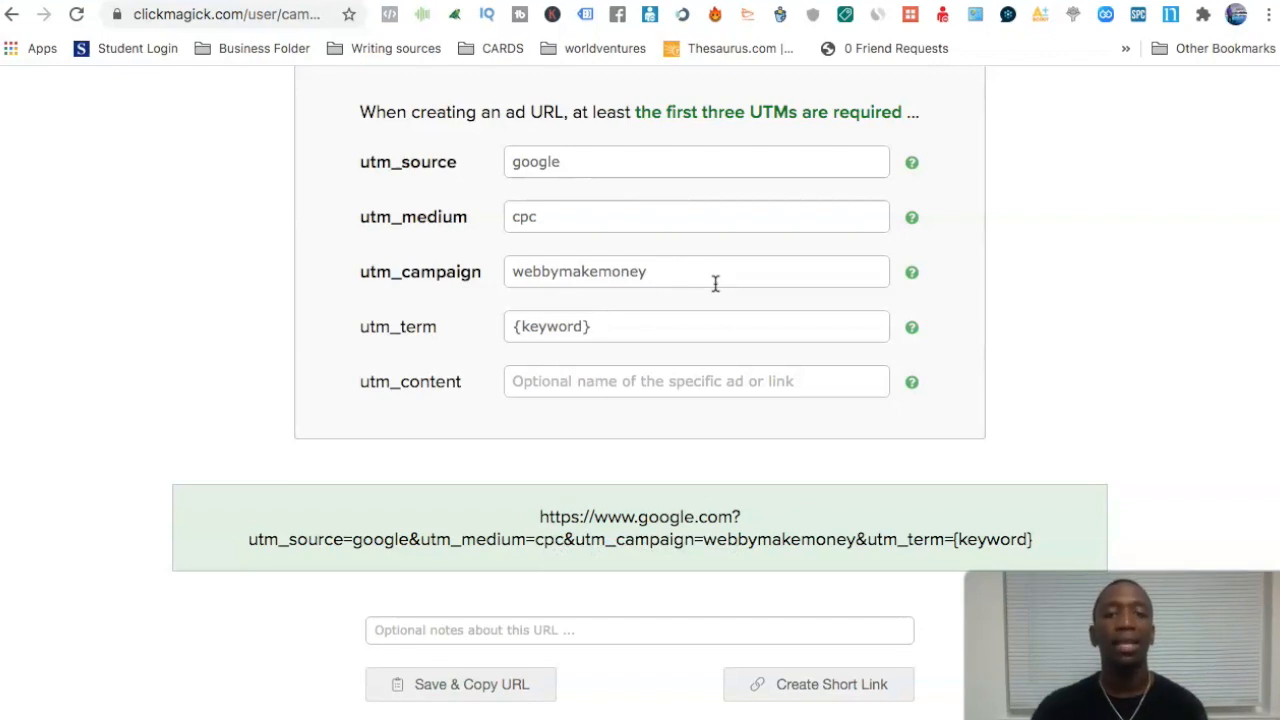
pyautogui.moveTo(810, 240)
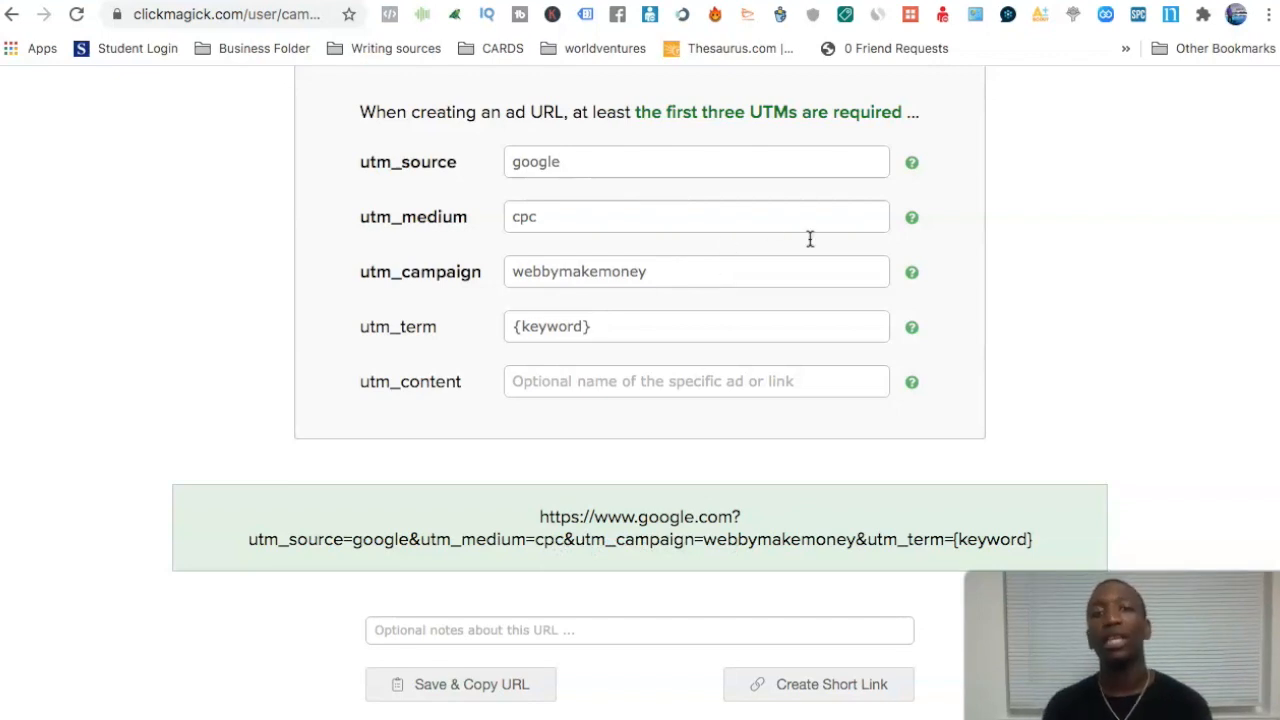